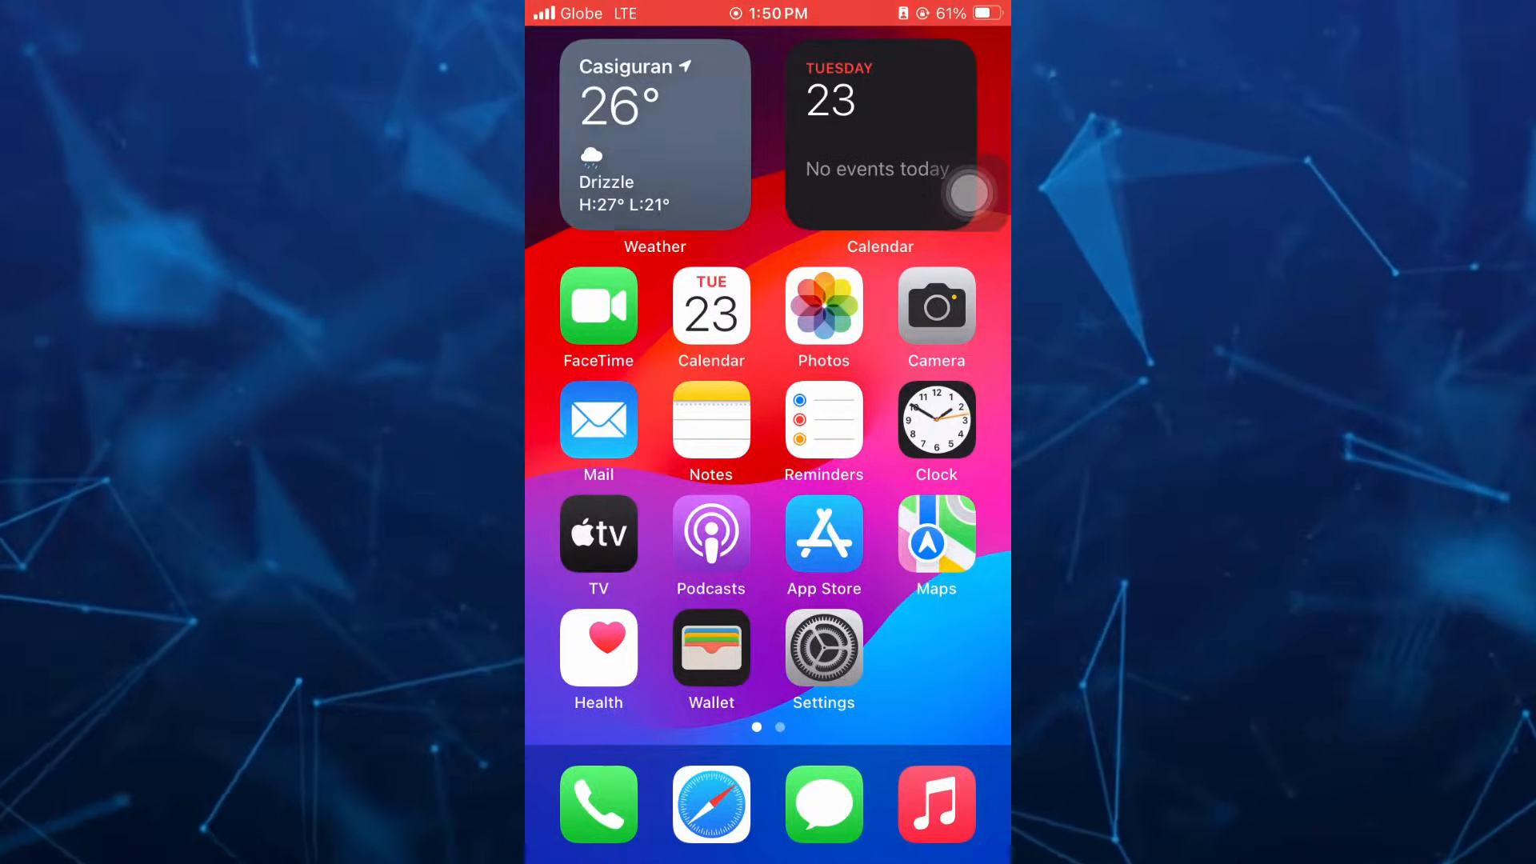
Check the Apple ID account details in the phone's Settings, then return to the home screen.
left_click(823, 646)
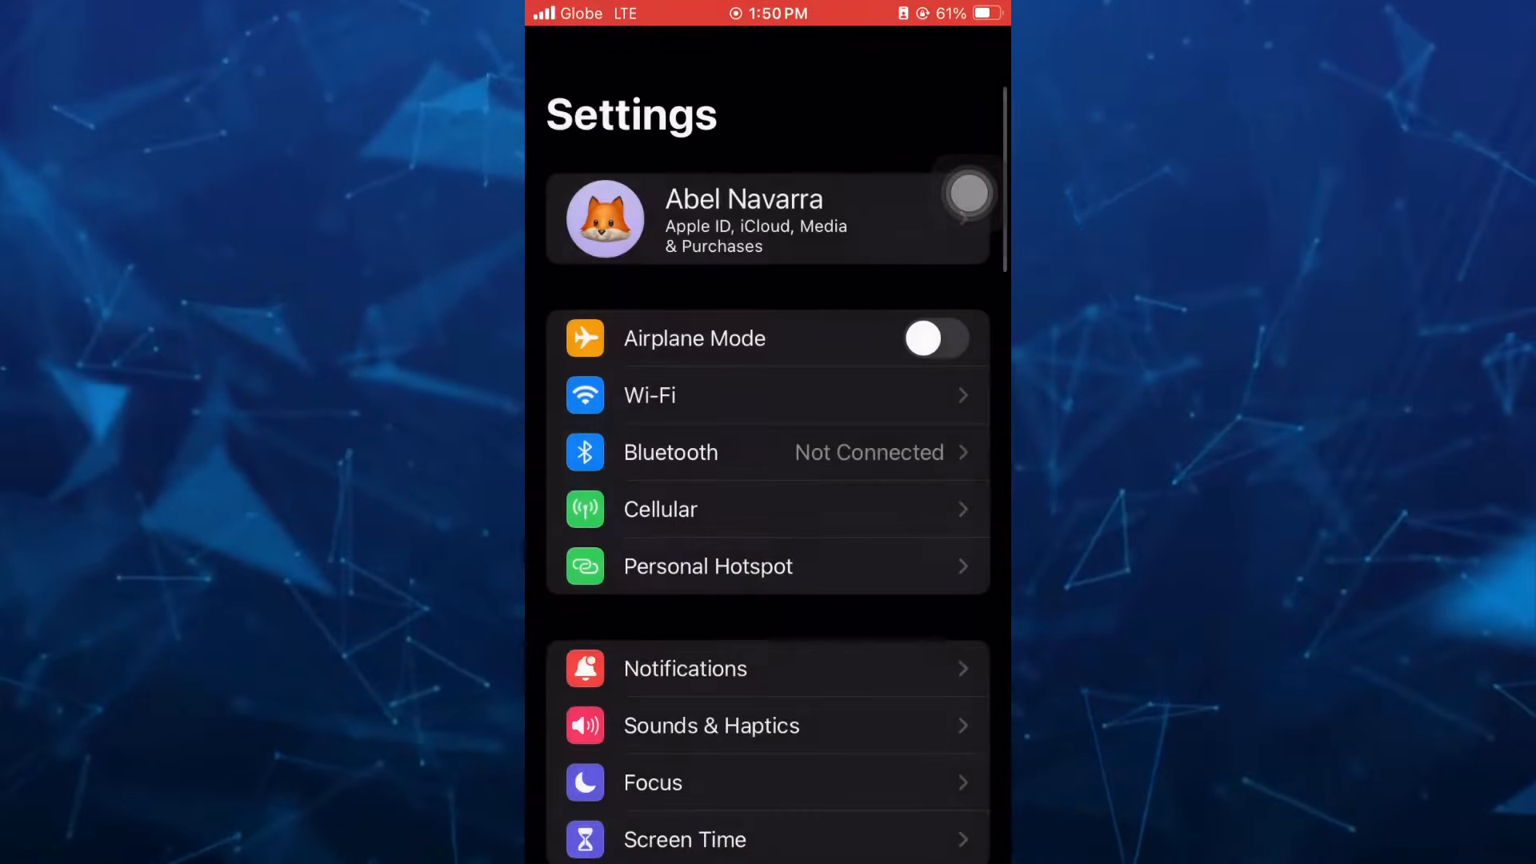
left_click(768, 217)
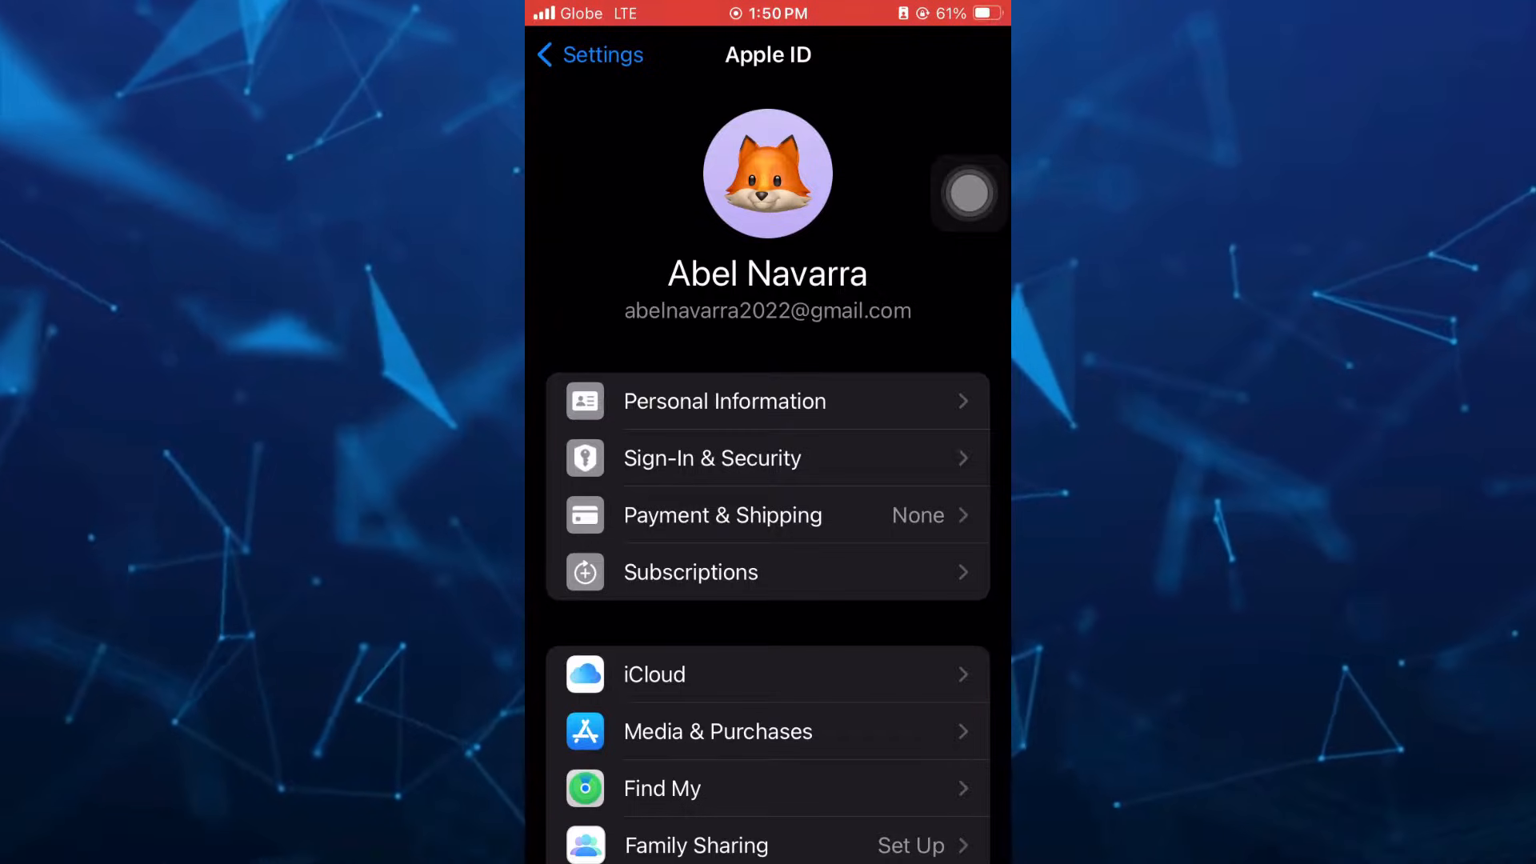
key("home")
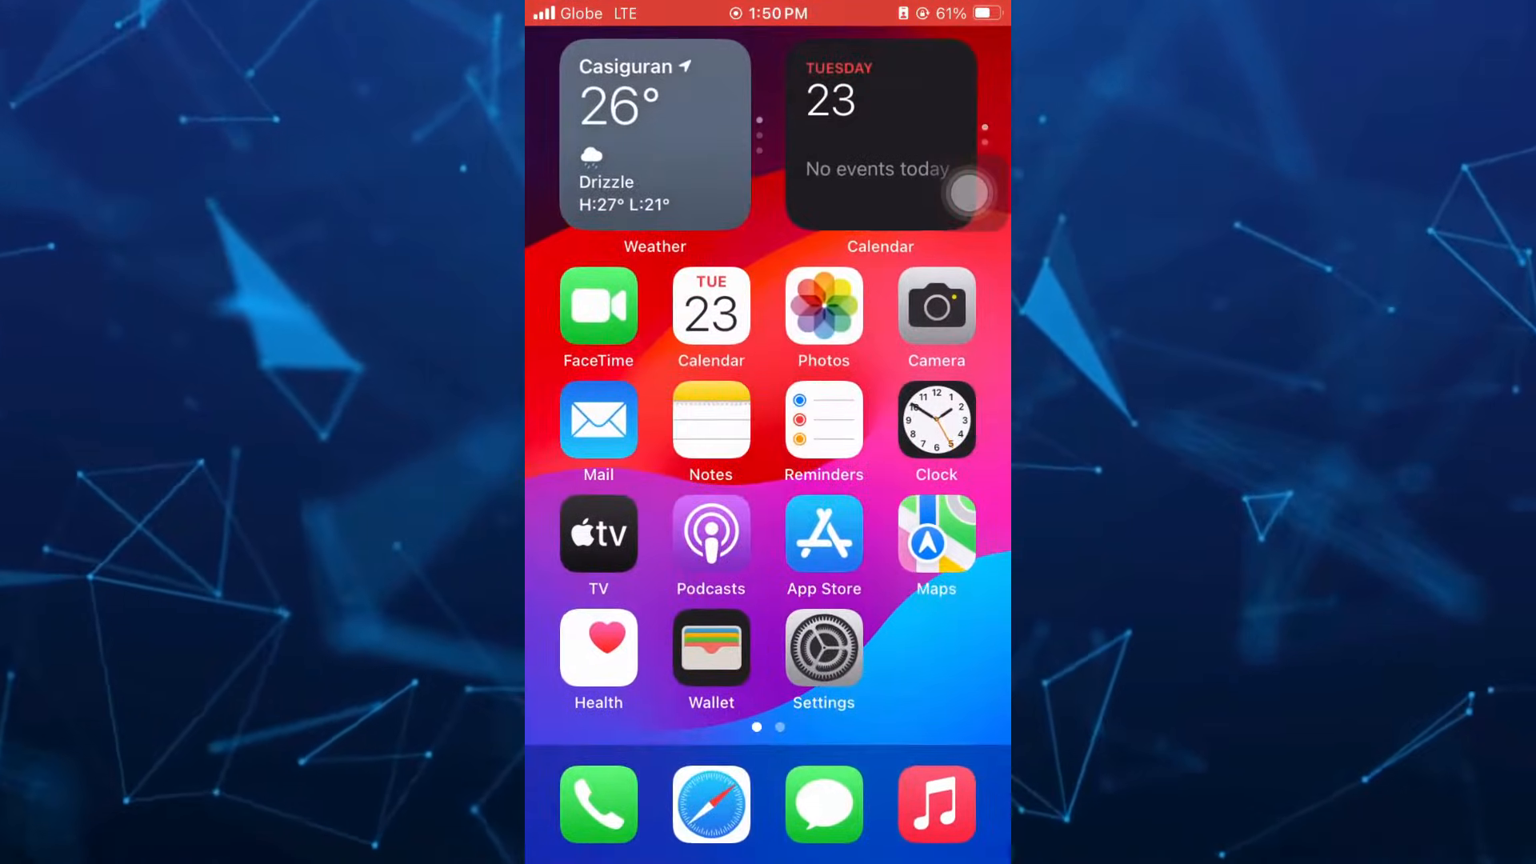
Launch Safari, go to the iCloud sign-in page and reach the Create Your Apple ID form.
left_click(709, 805)
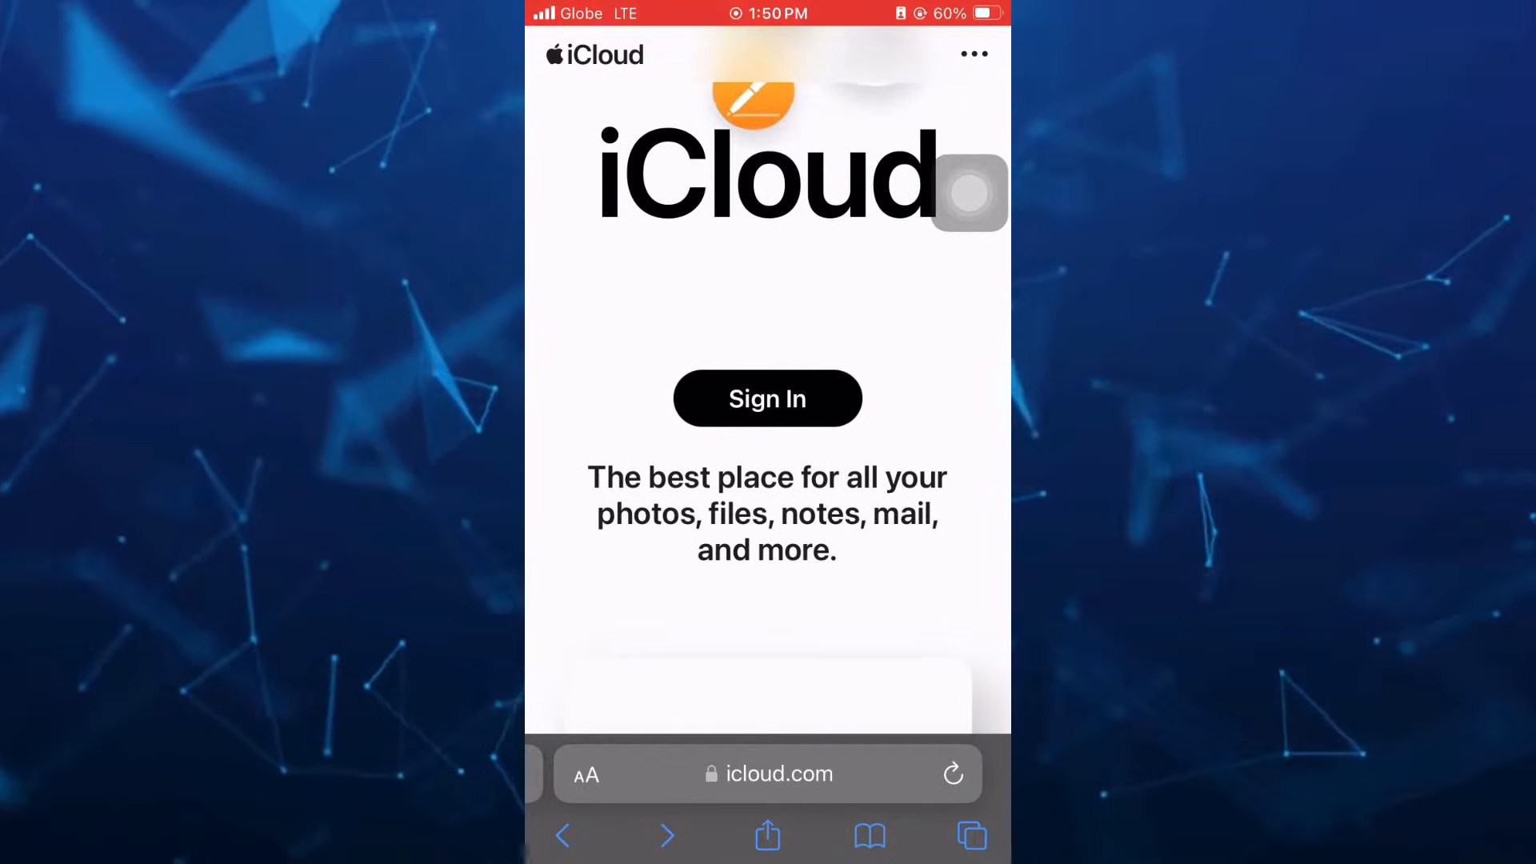
left_click(766, 399)
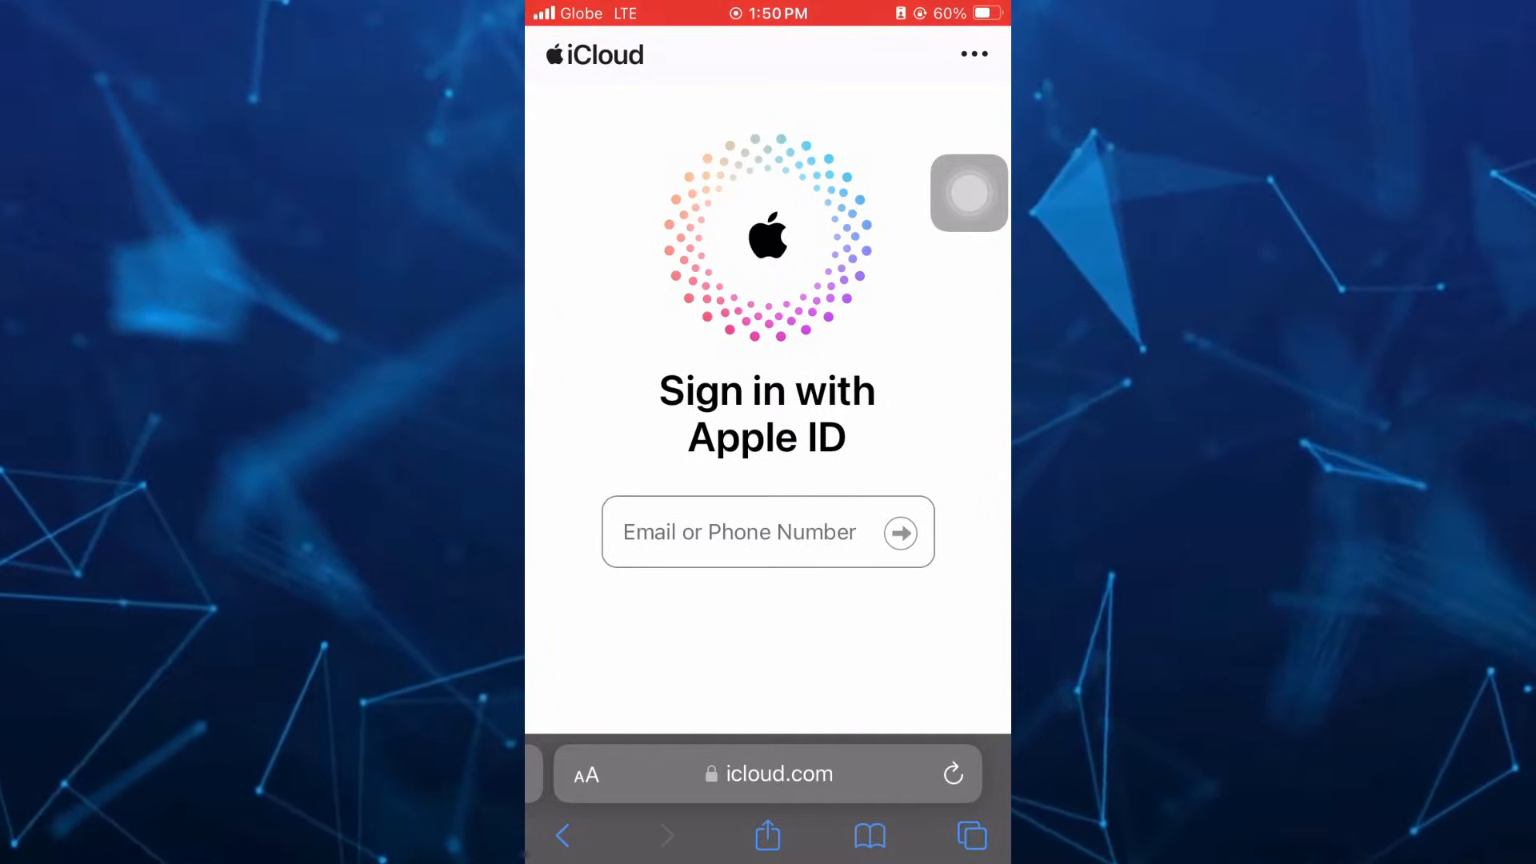
scroll("down", 3)
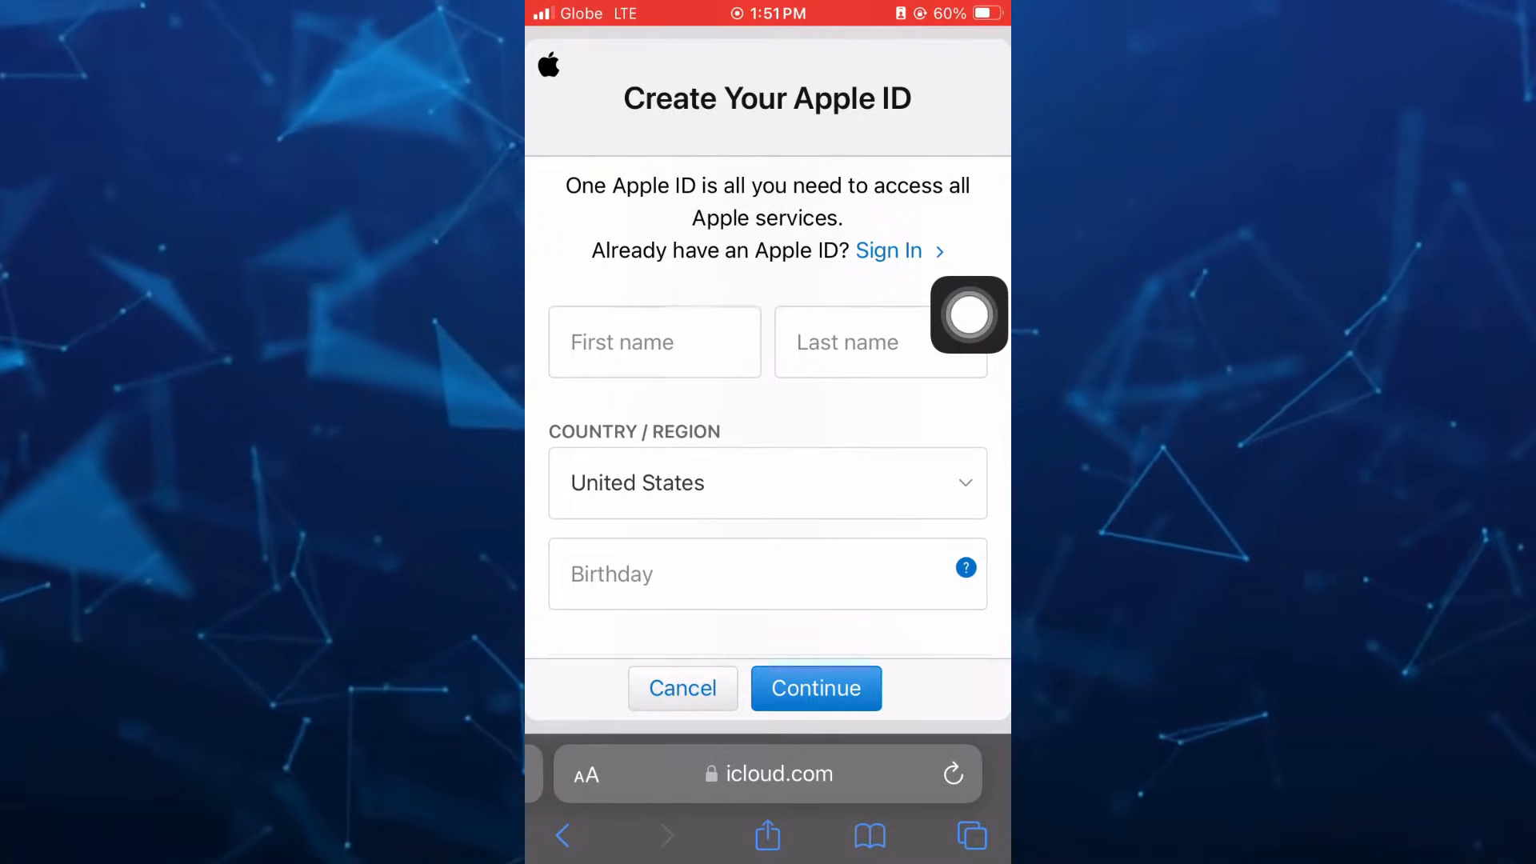
Enter first name vhan and last name bel on the sign-up form.
type("vha")
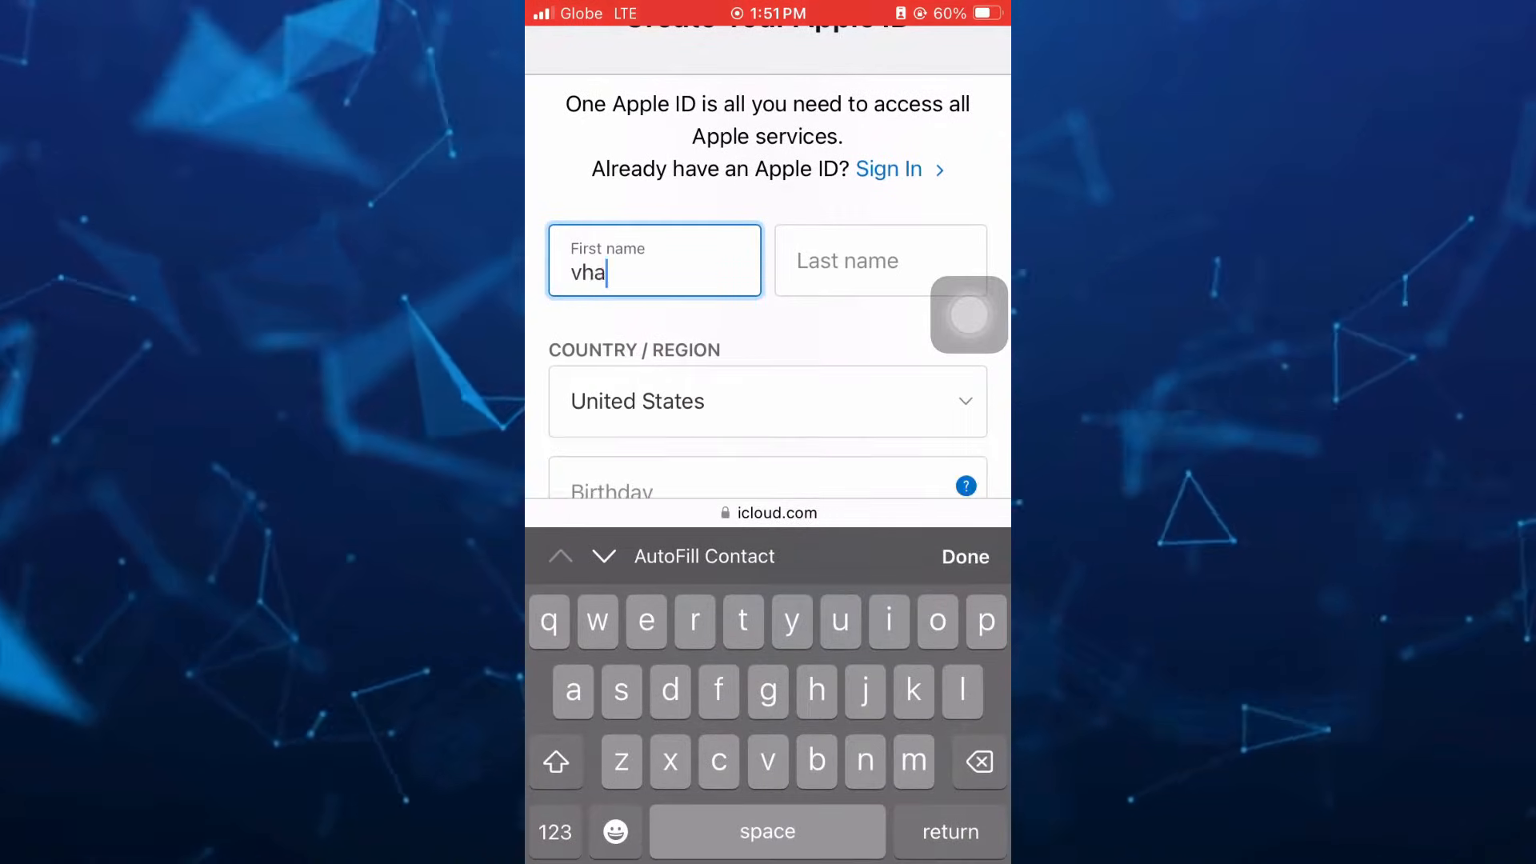
type("e")
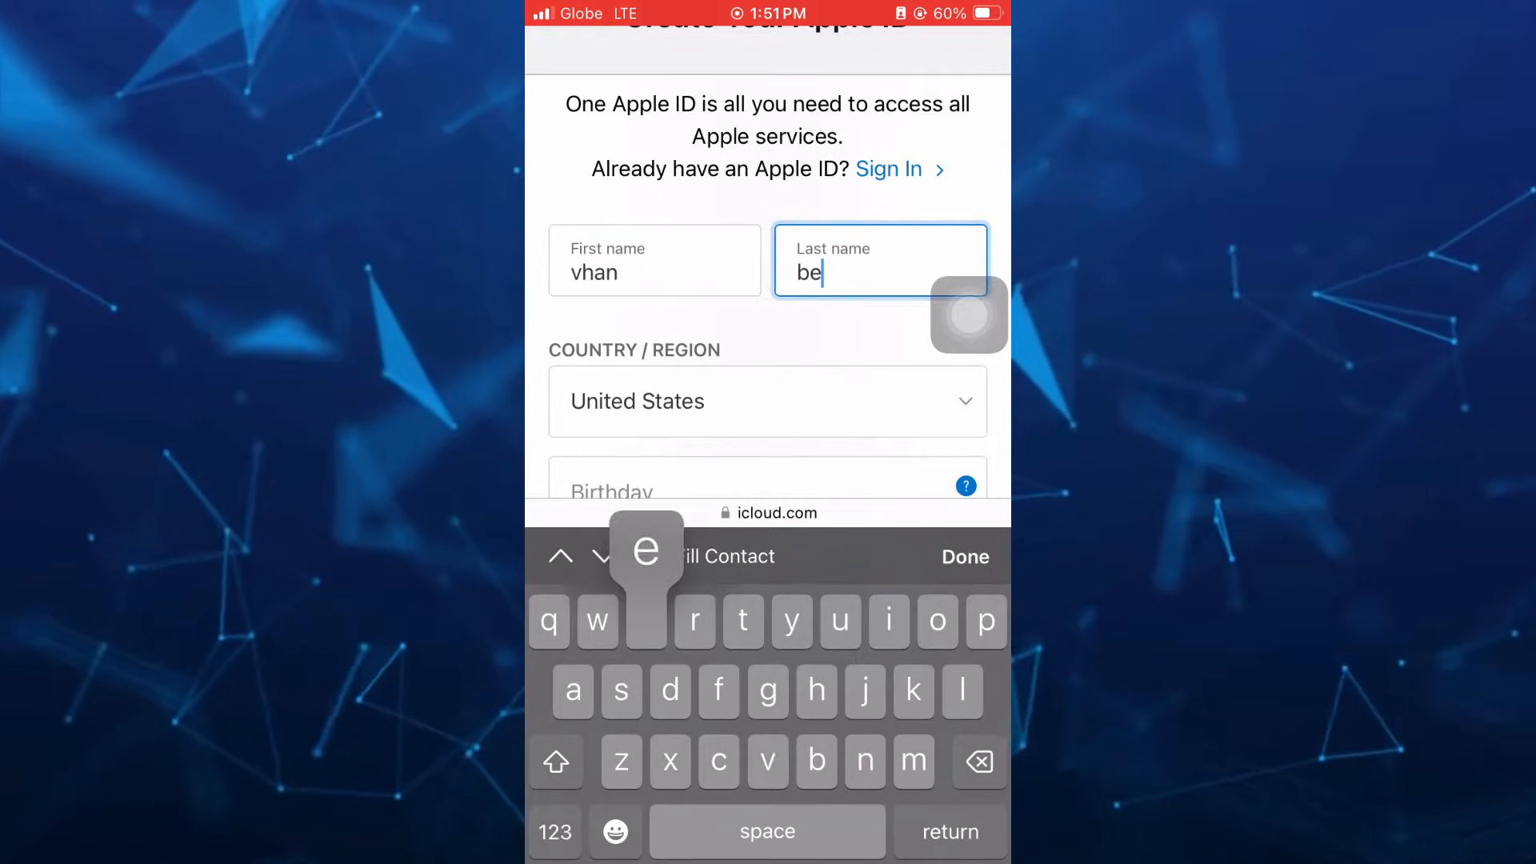
type("l")
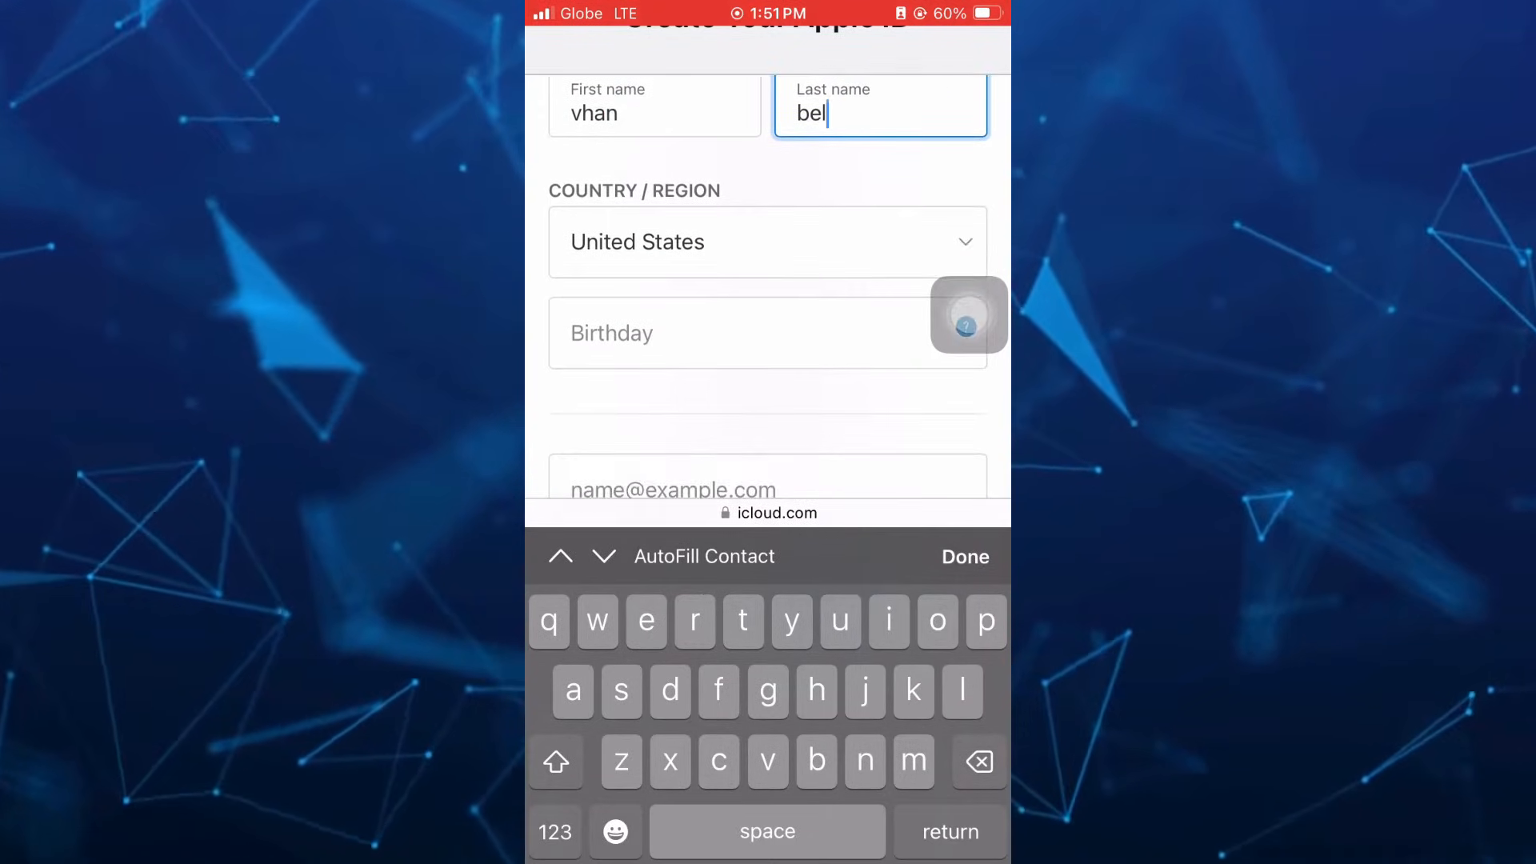
left_click(766, 242)
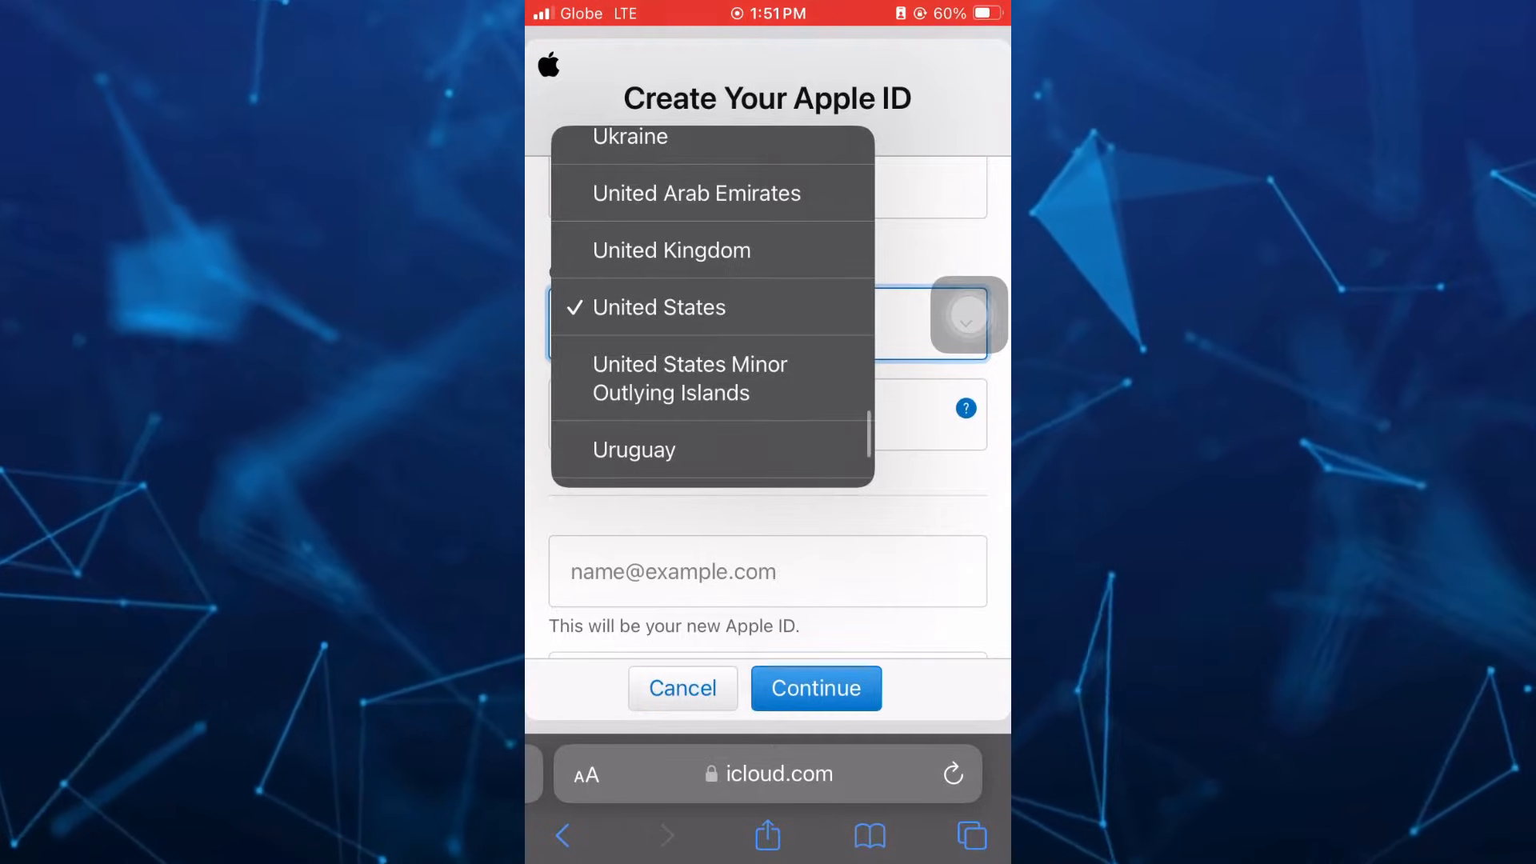
left_click(661, 307)
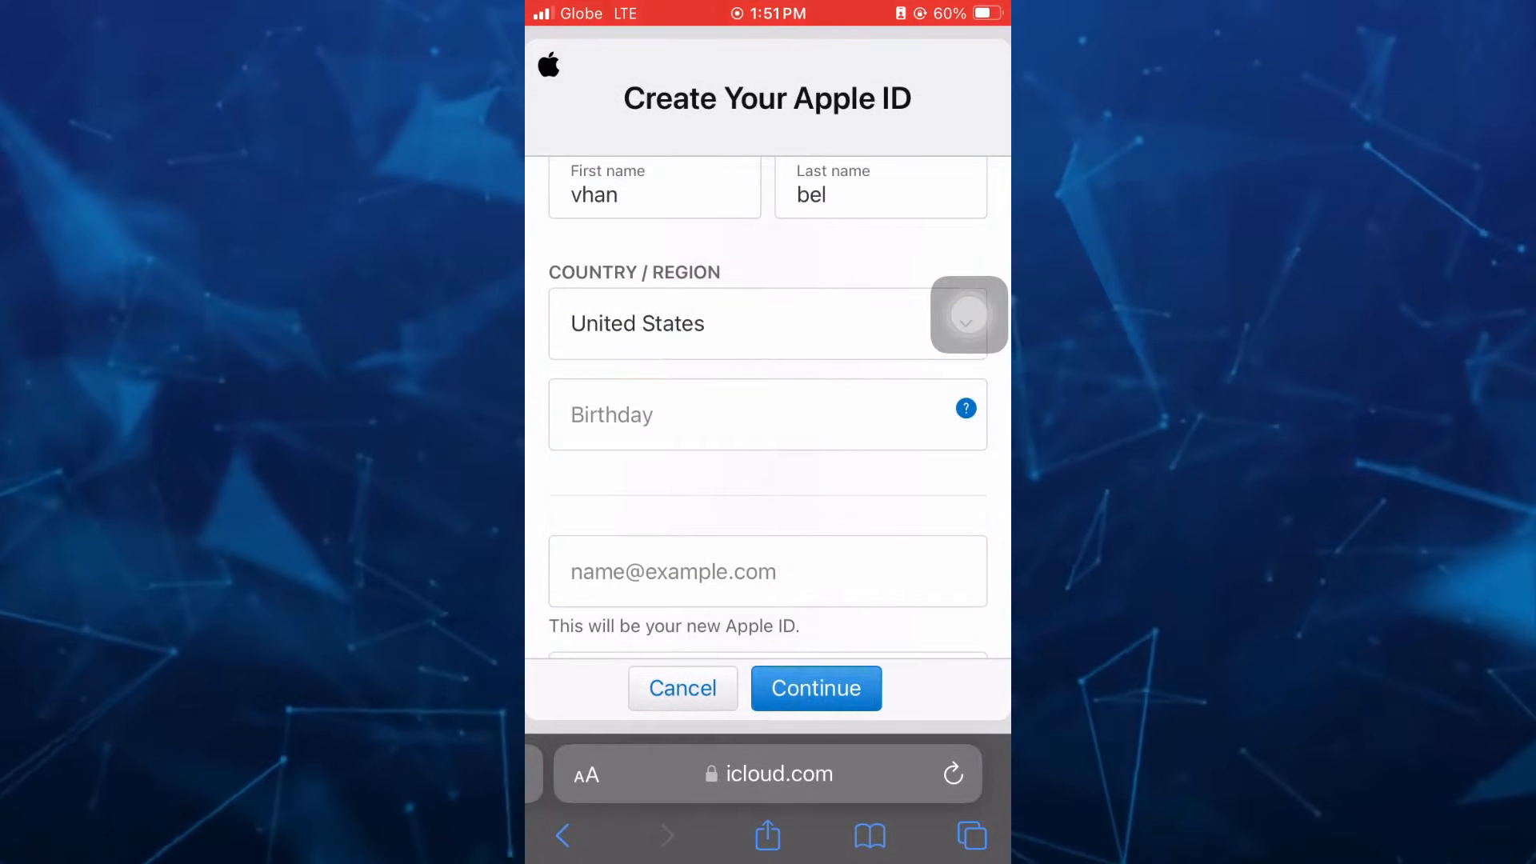
left_click(767, 415)
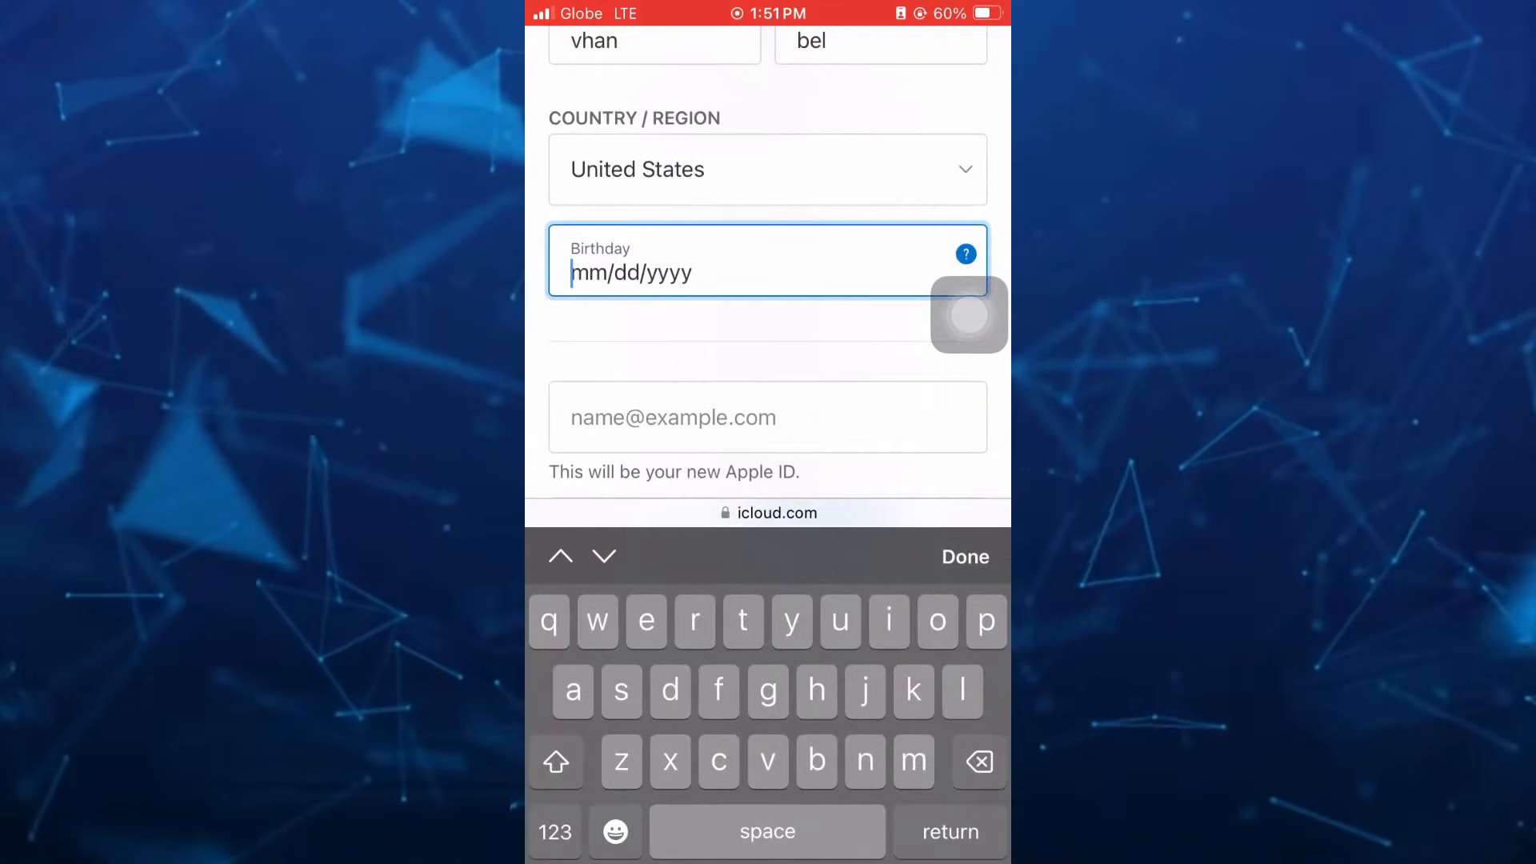
type("04/30/1990")
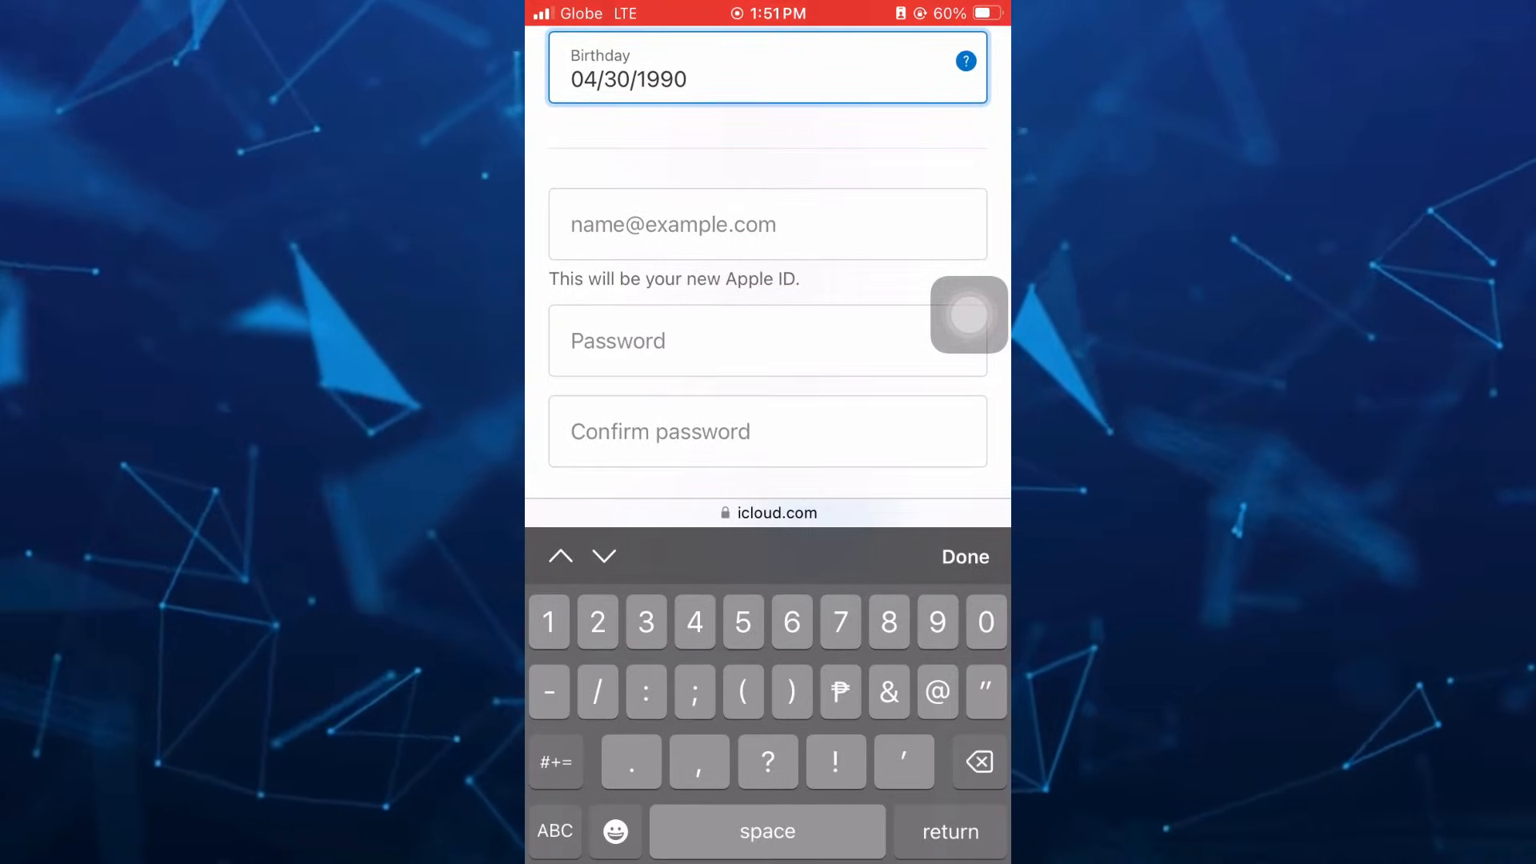
left_click(767, 224)
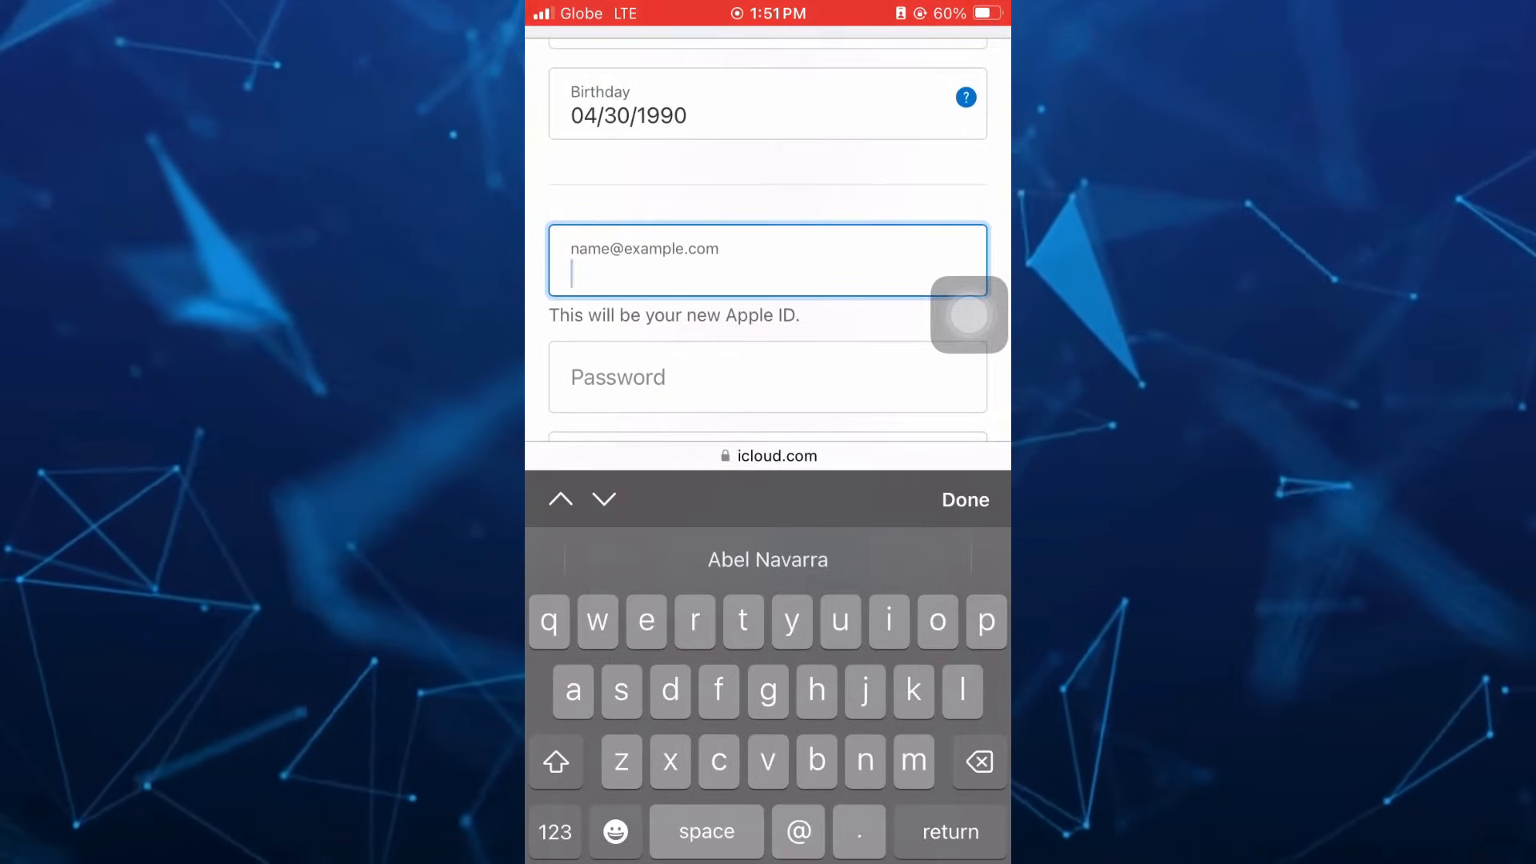
scroll("down", 3)
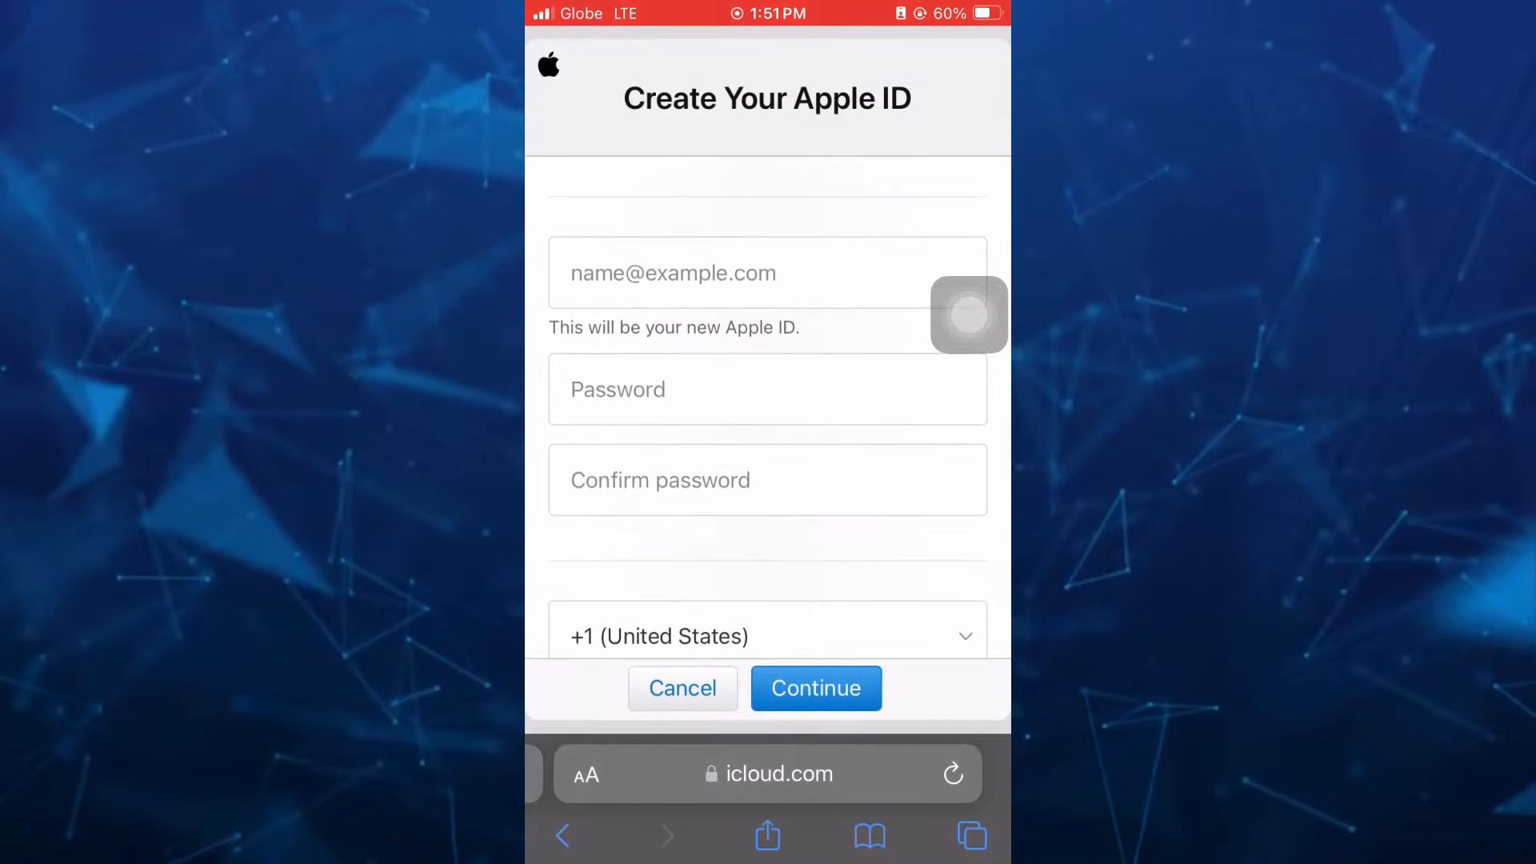
left_click(767, 389)
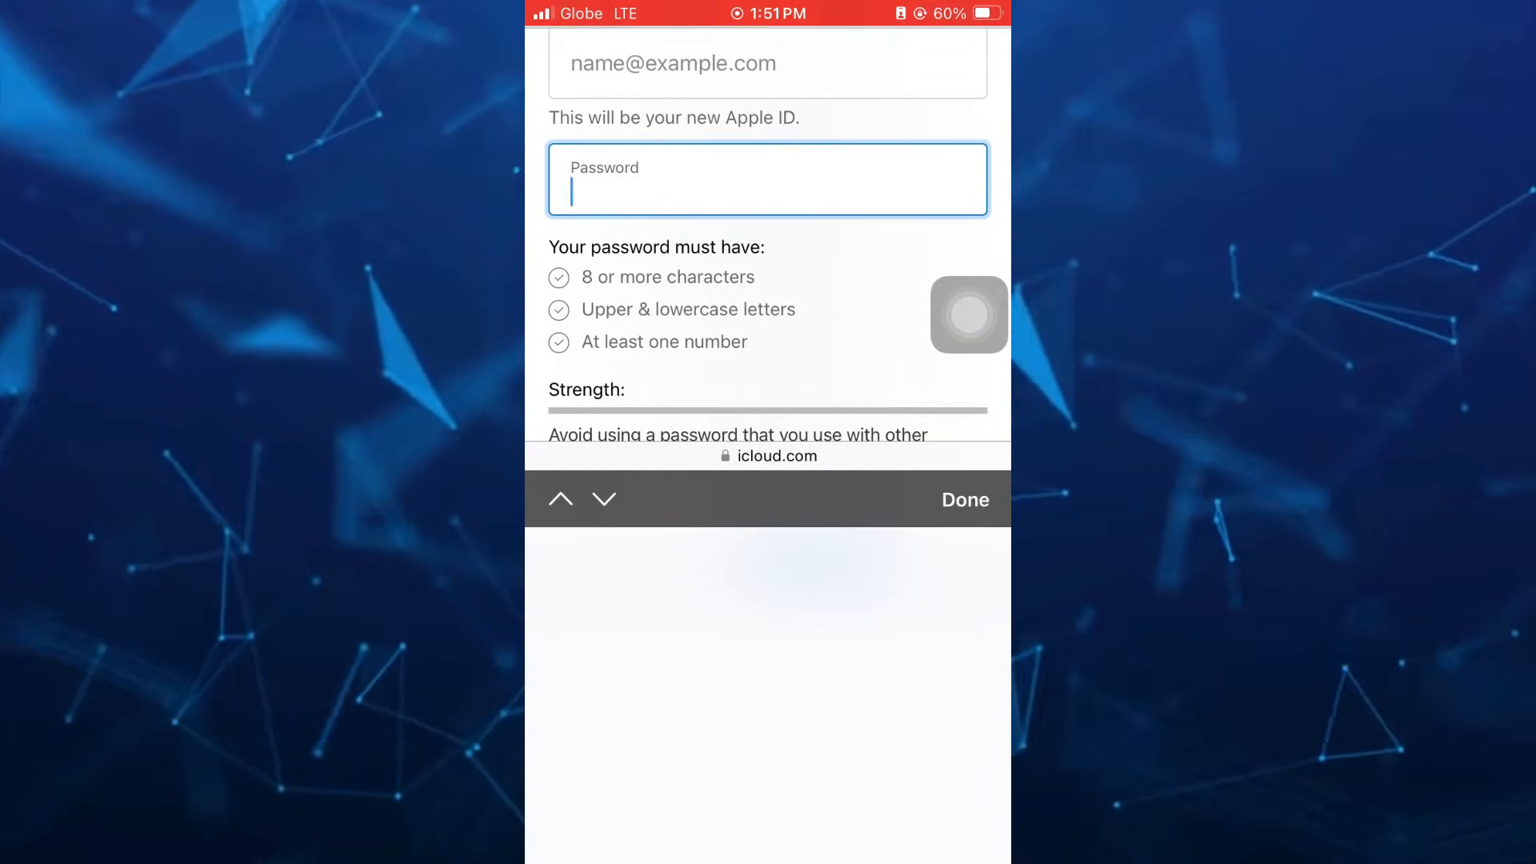
scroll("down", 3)
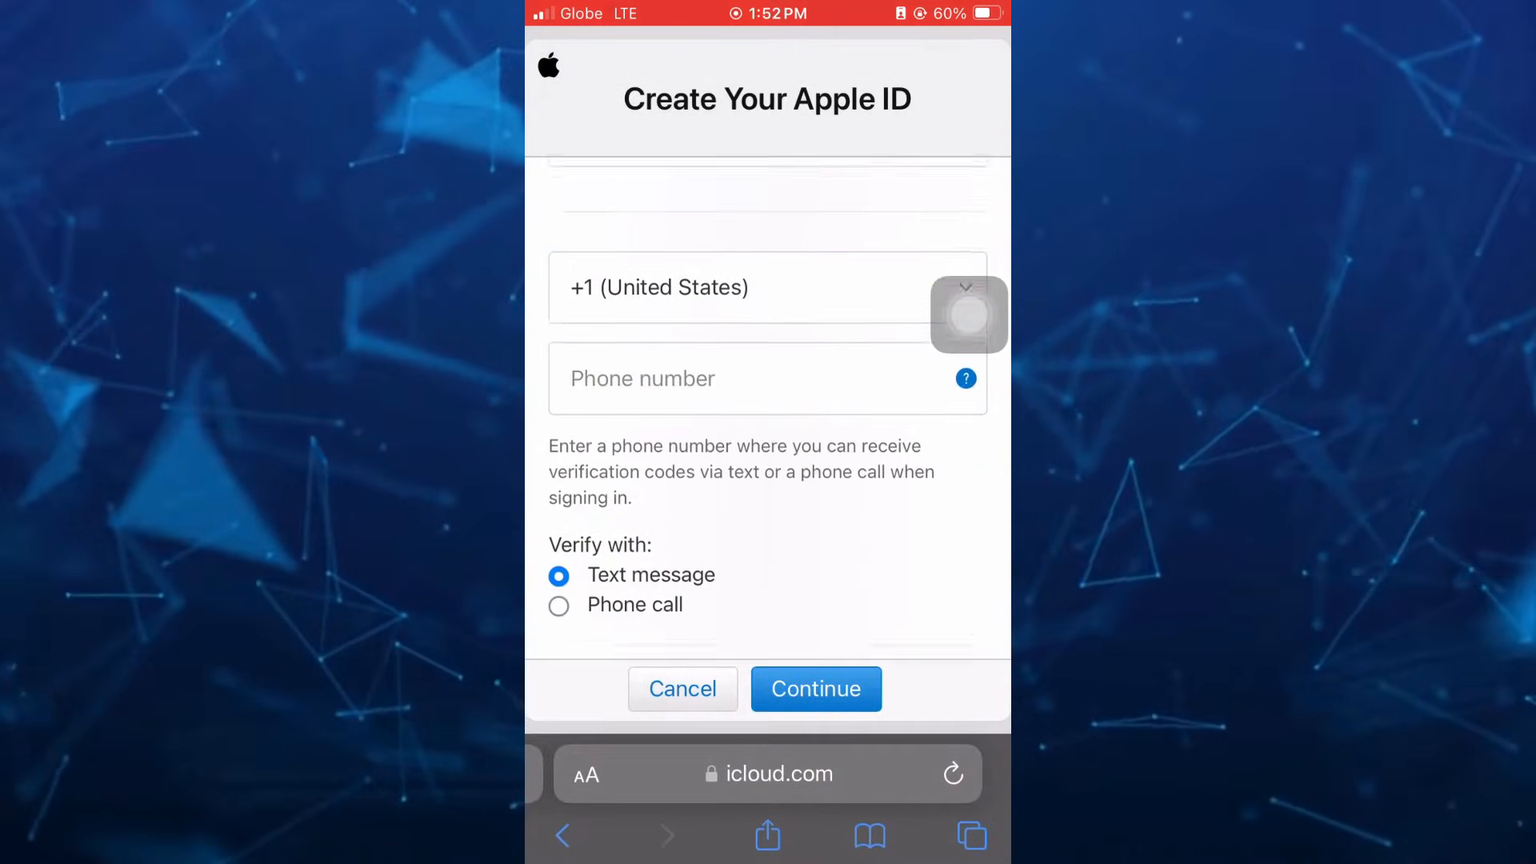
left_click(767, 379)
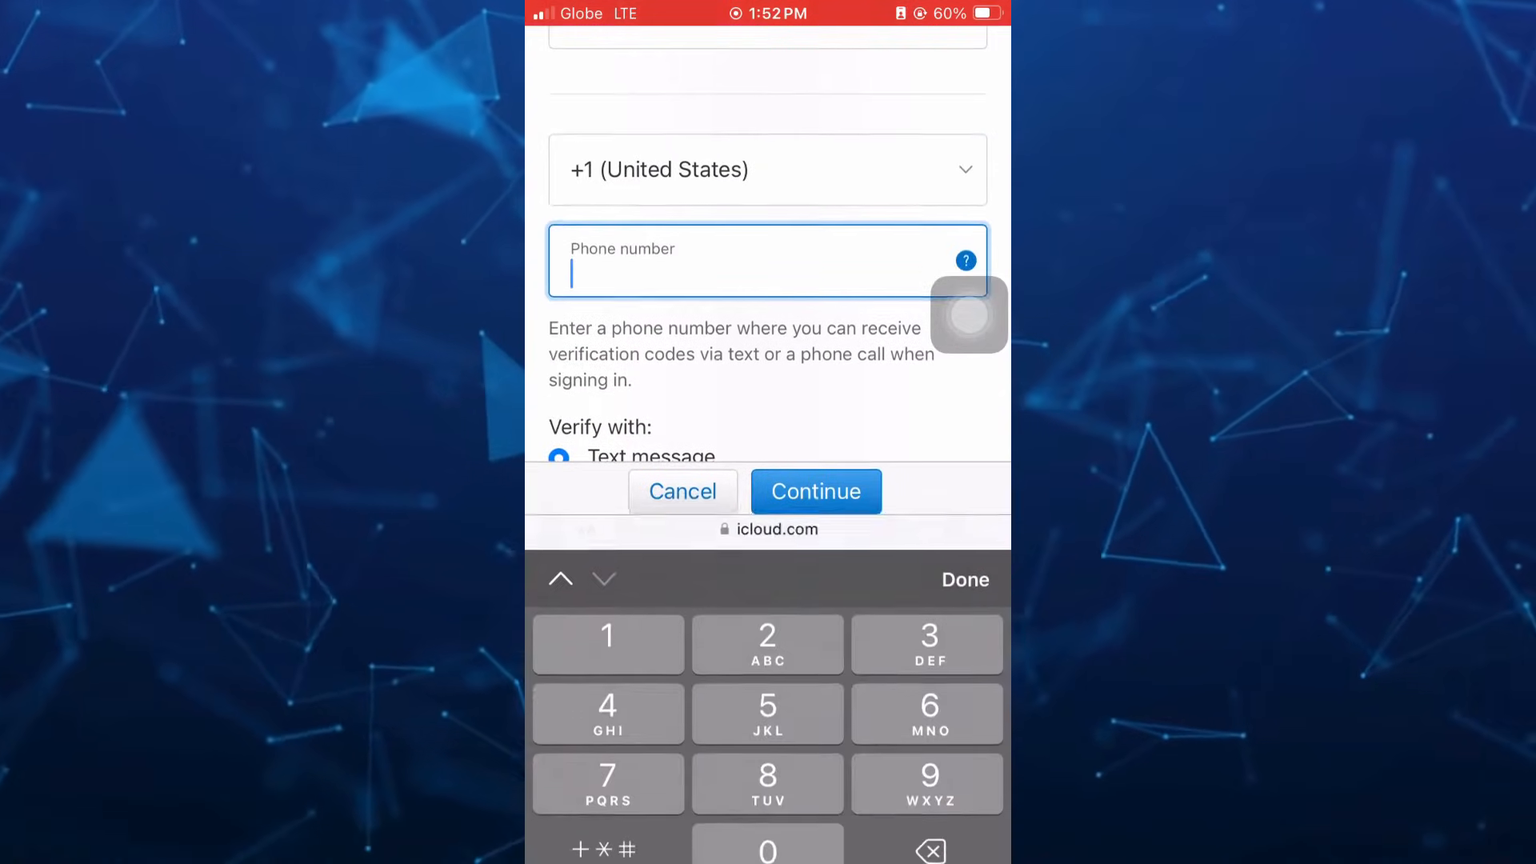
type("(258) 566-9663")
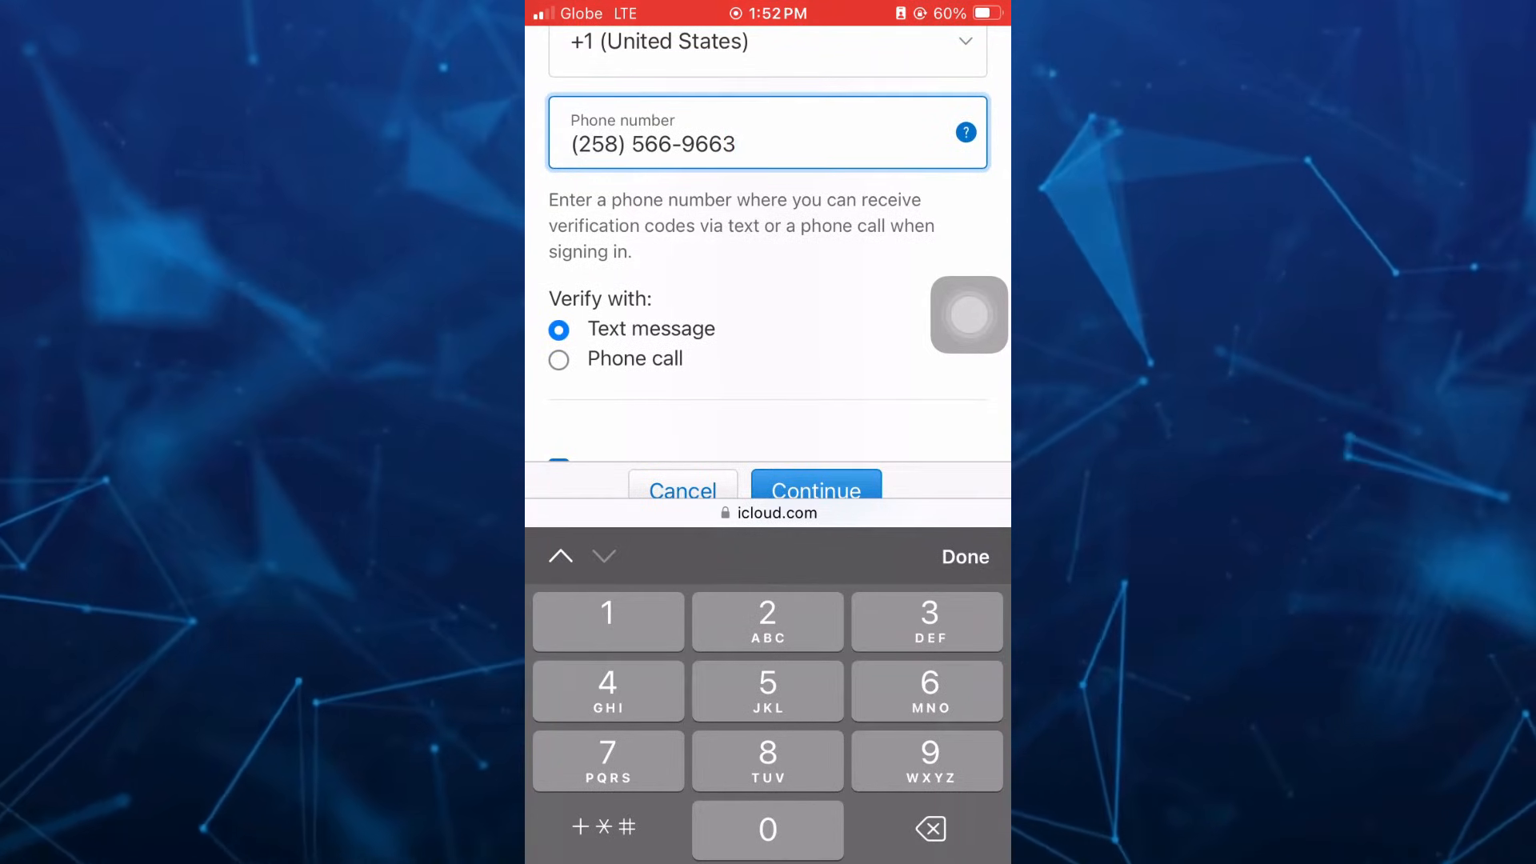
scroll("down", 3)
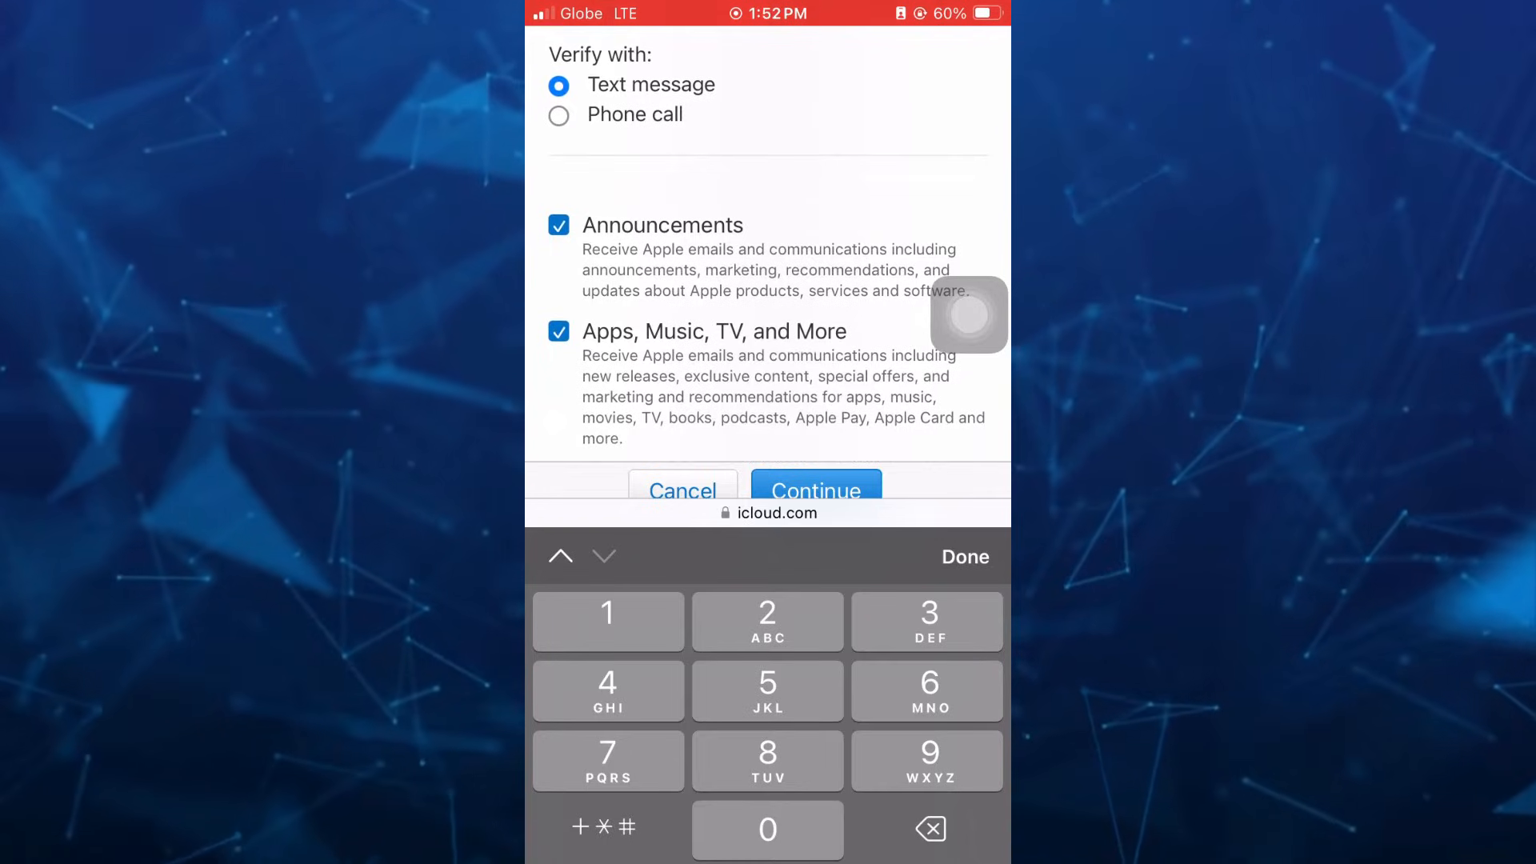
scroll("down", 3)
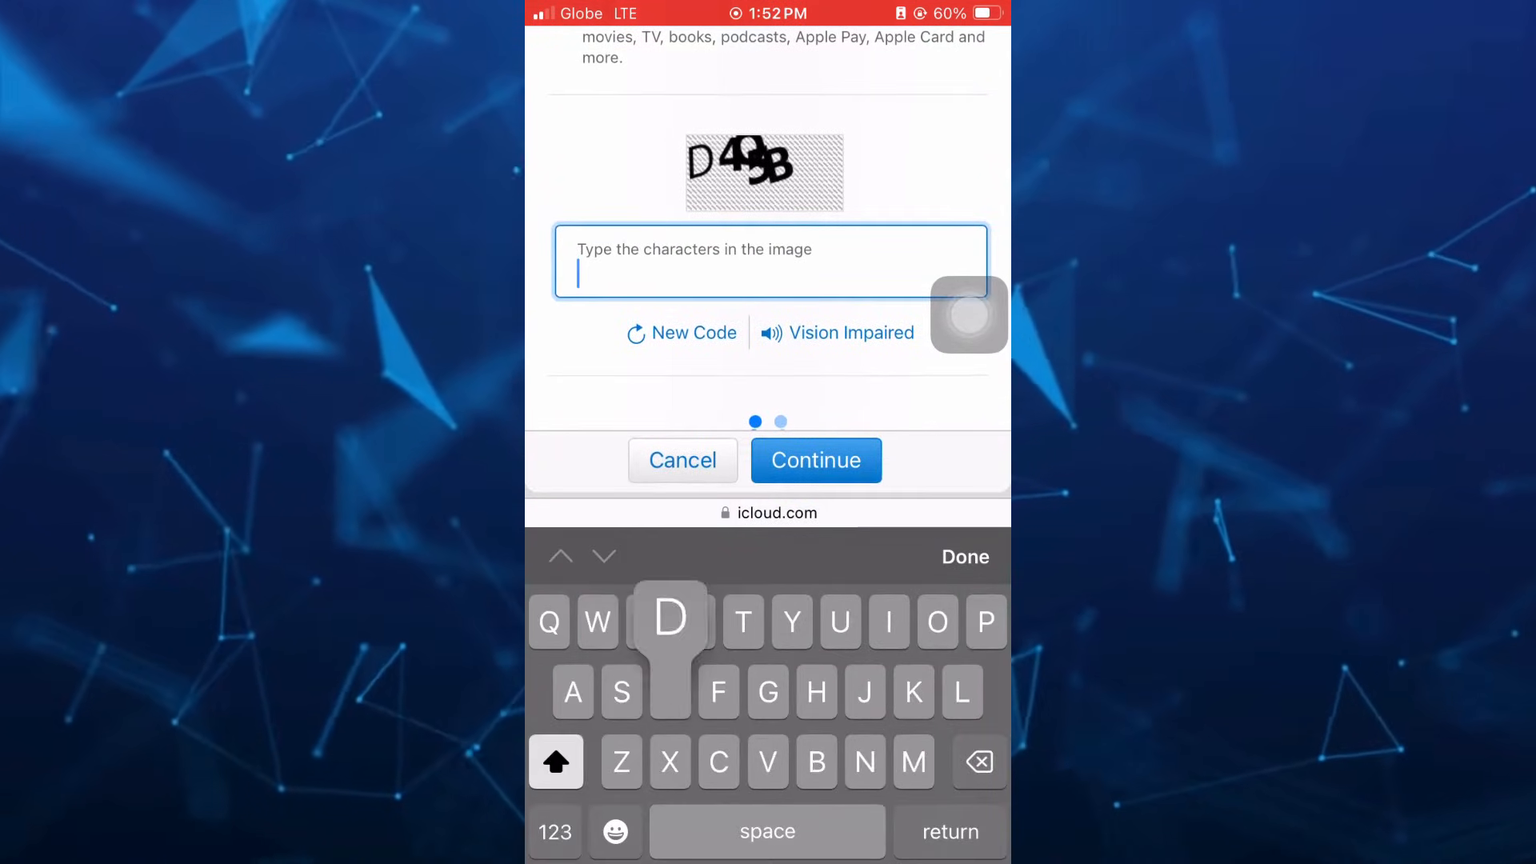
Enter the captcha code D4O5B matching the image characters.
type("4")
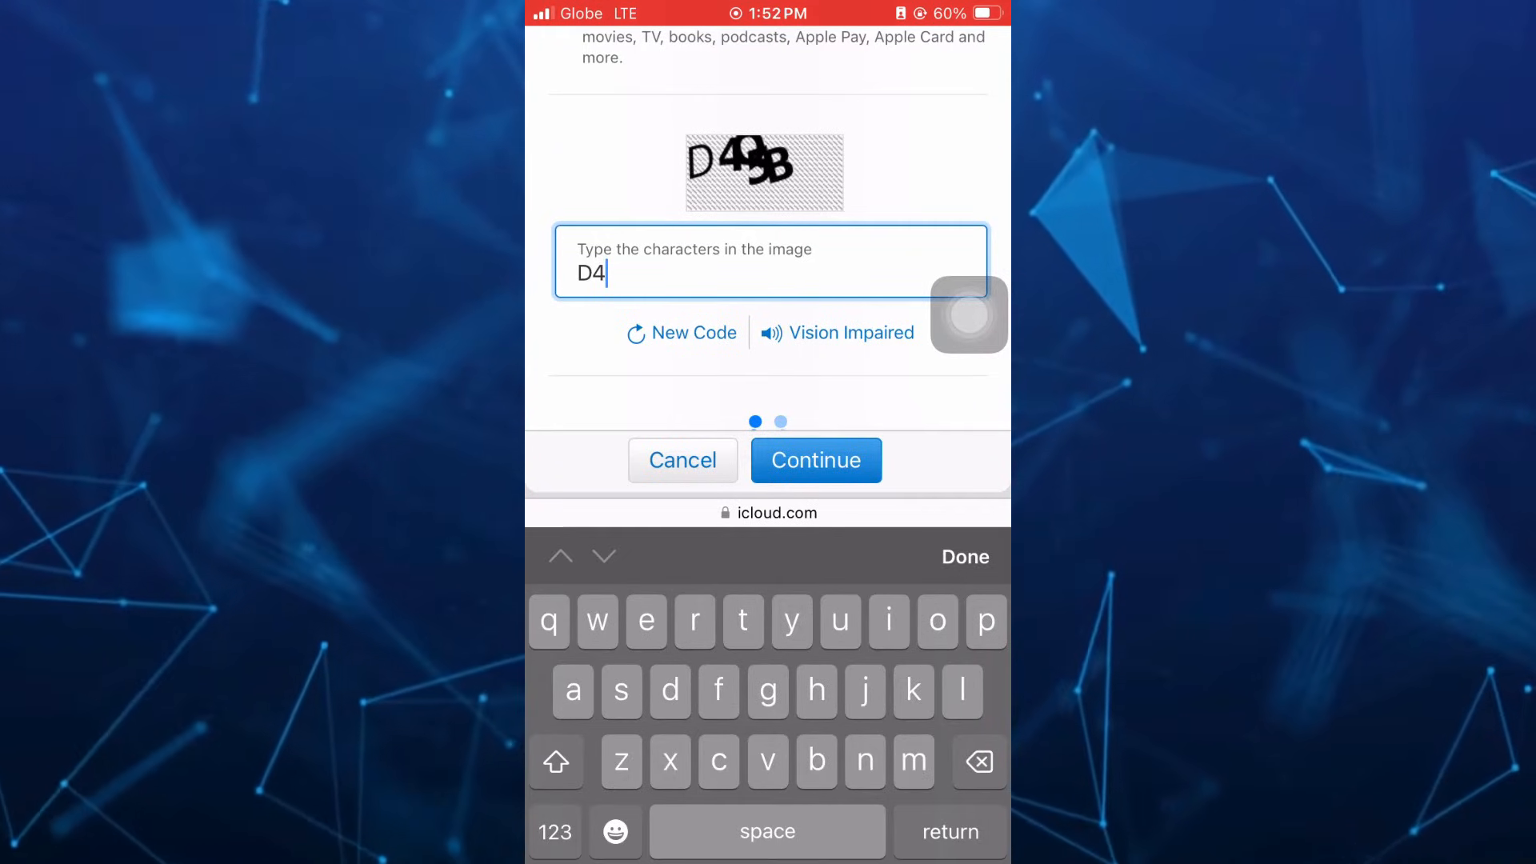
type("O")
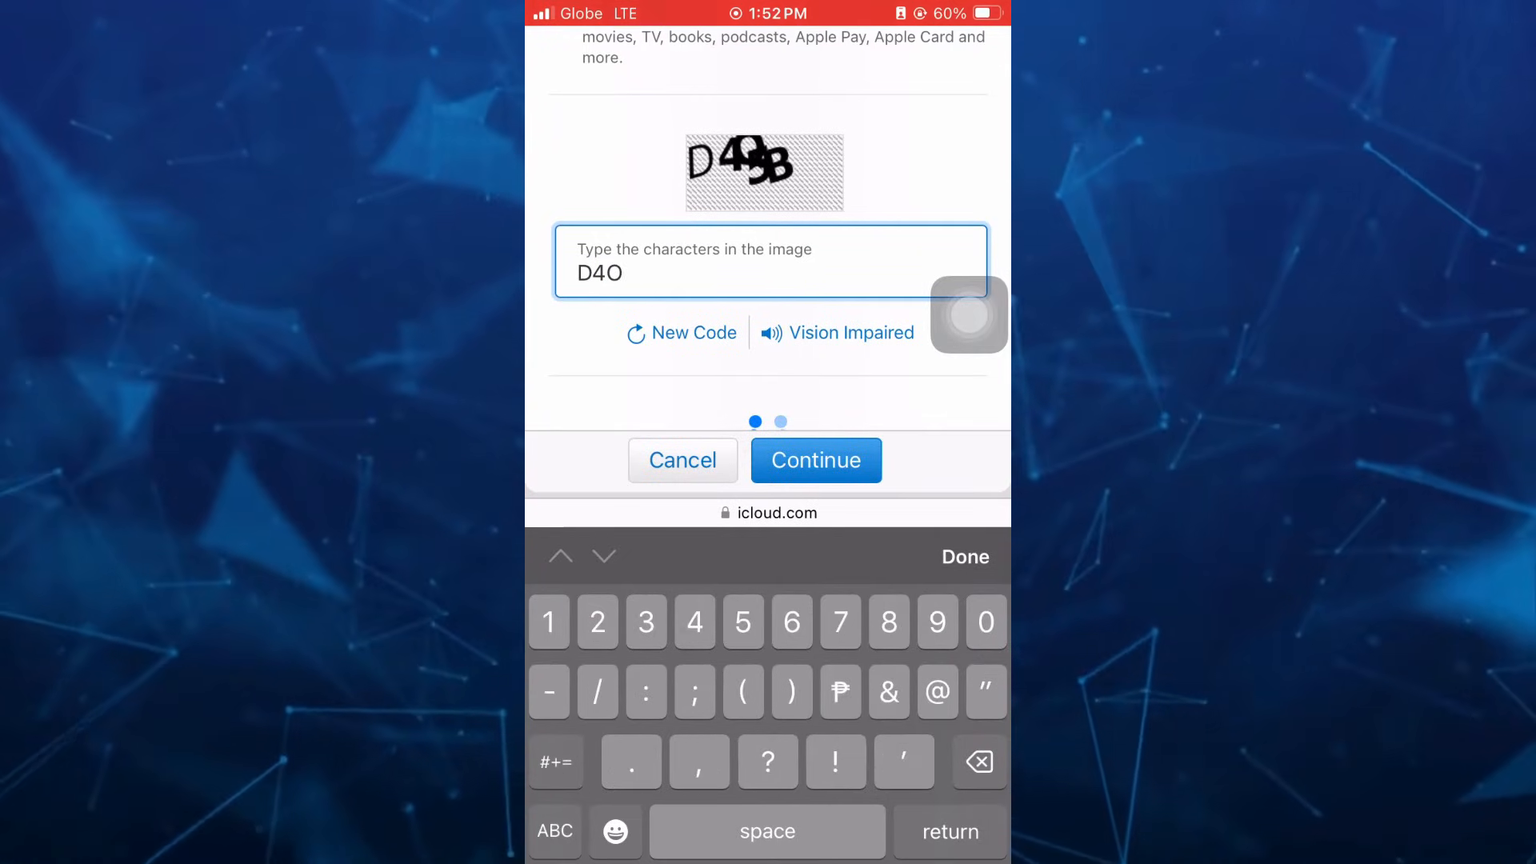
type("5")
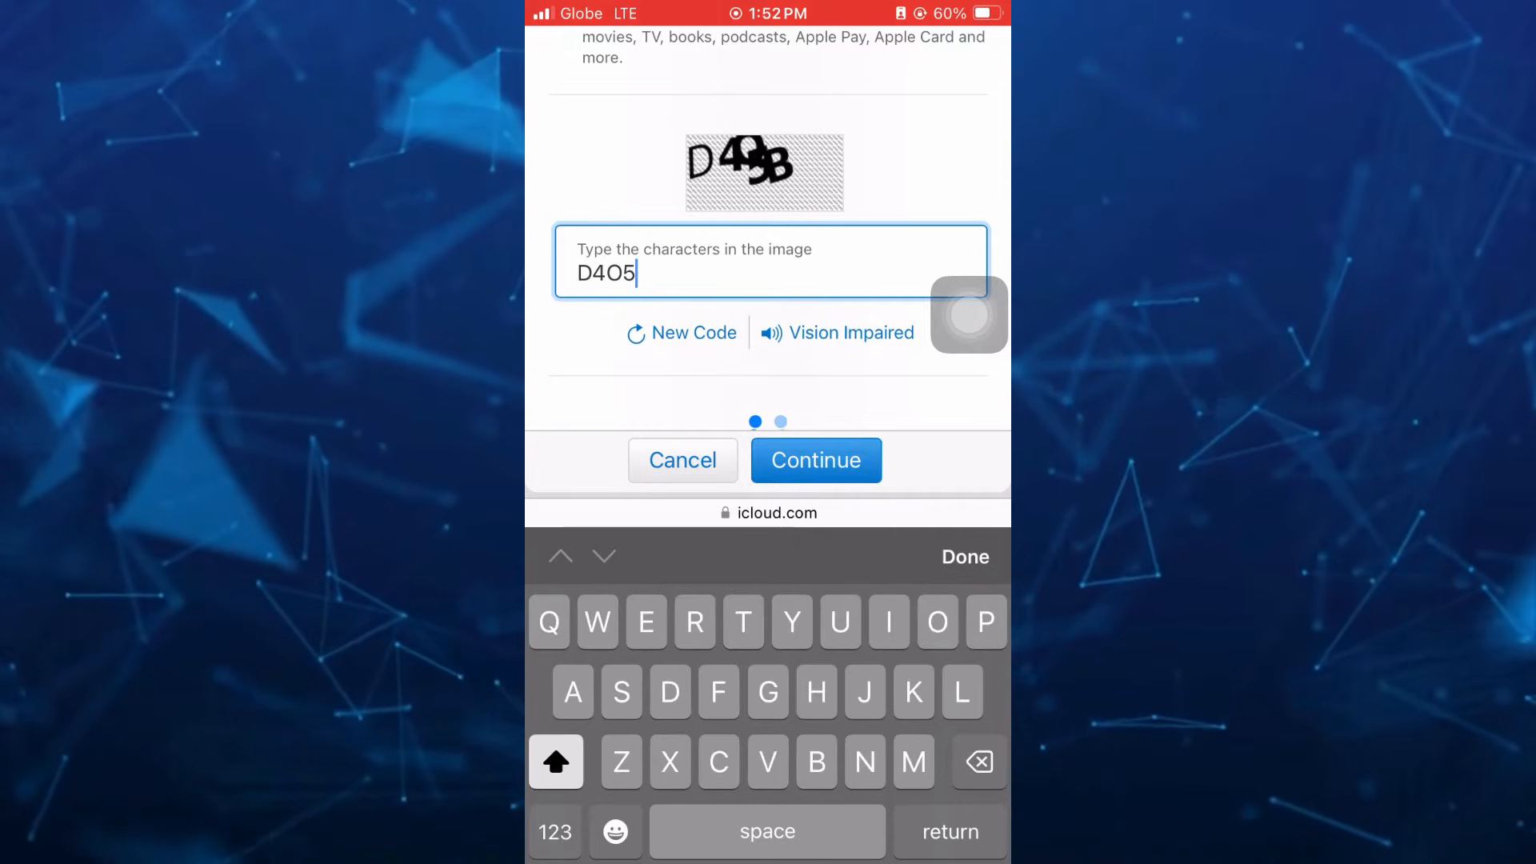
type("B")
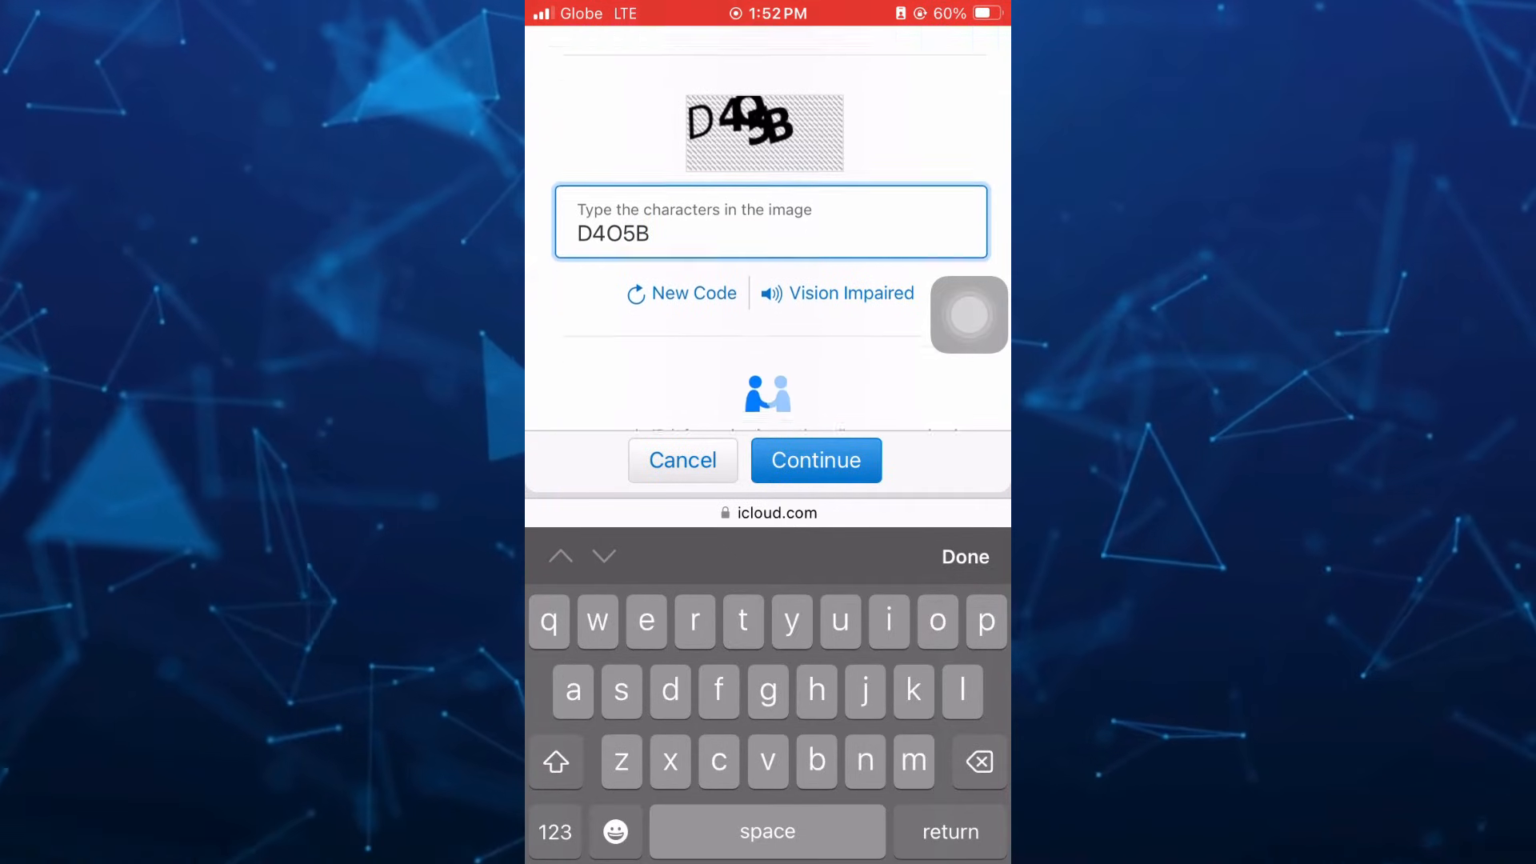
scroll("down", 3)
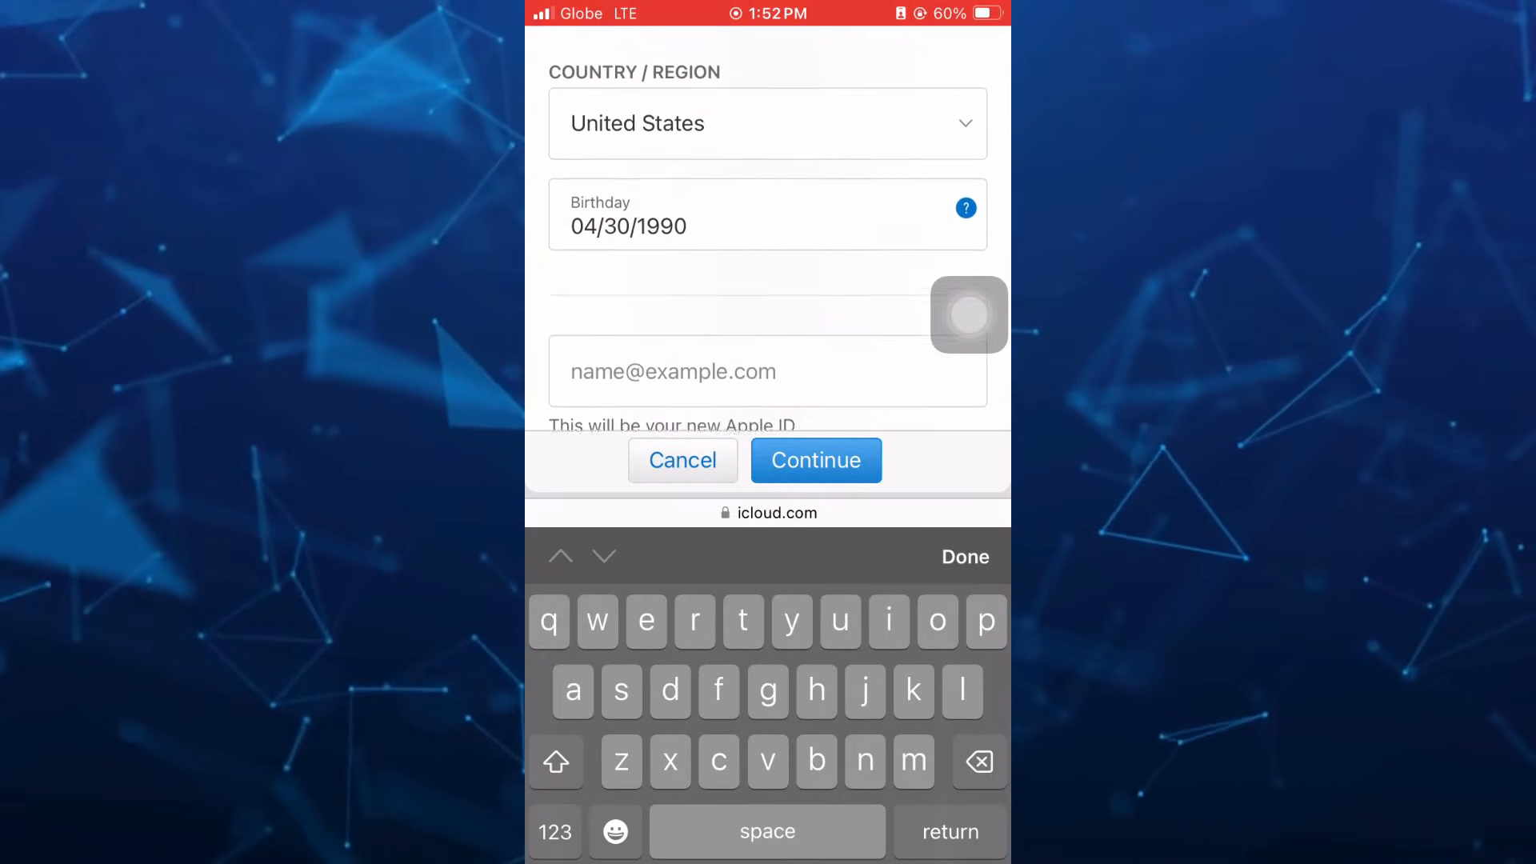
scroll("down", 3)
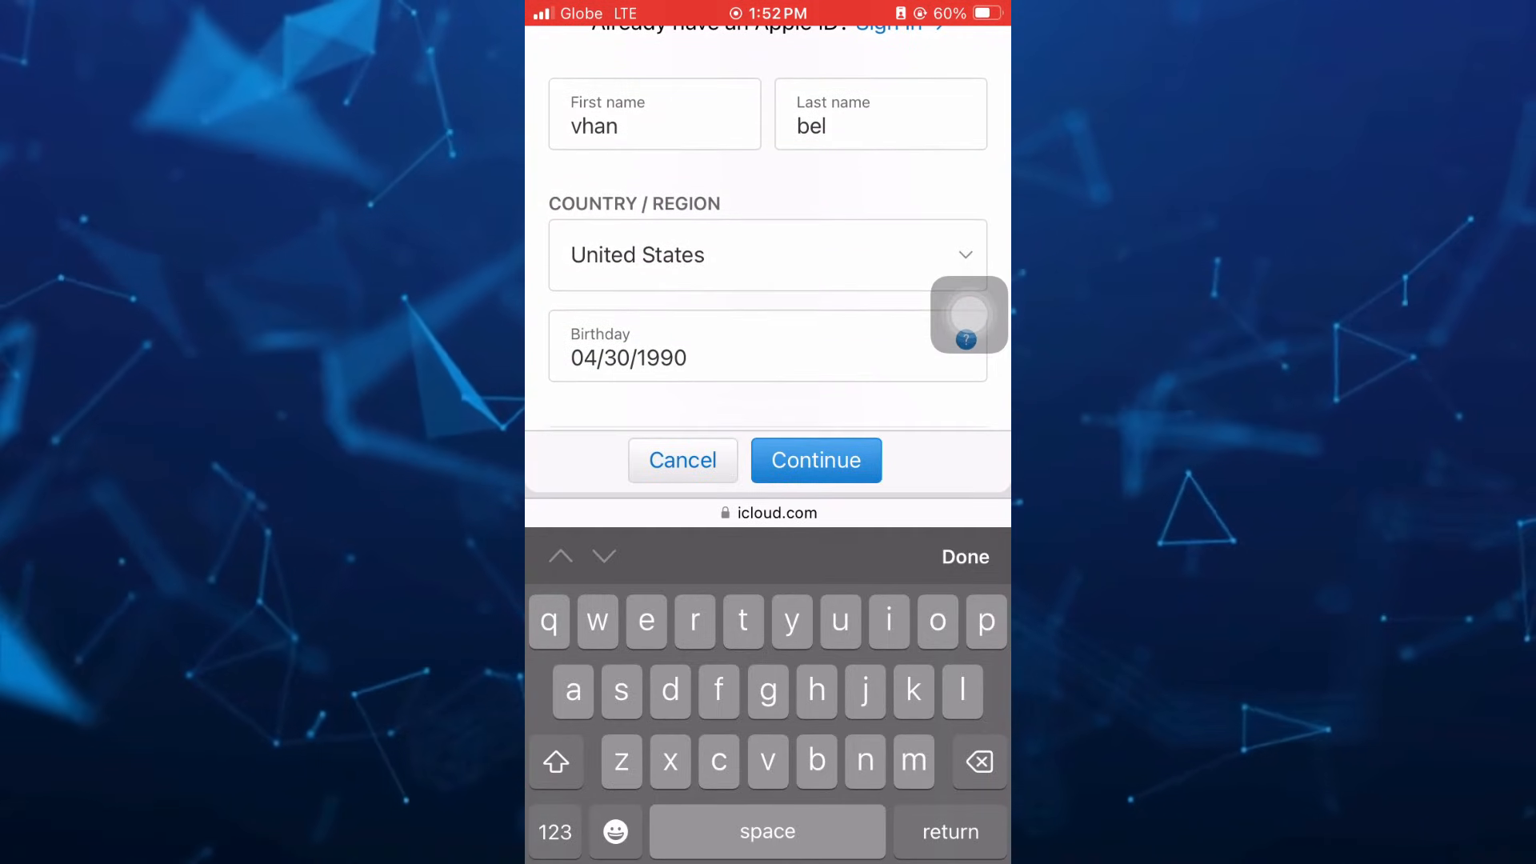
left_click(963, 557)
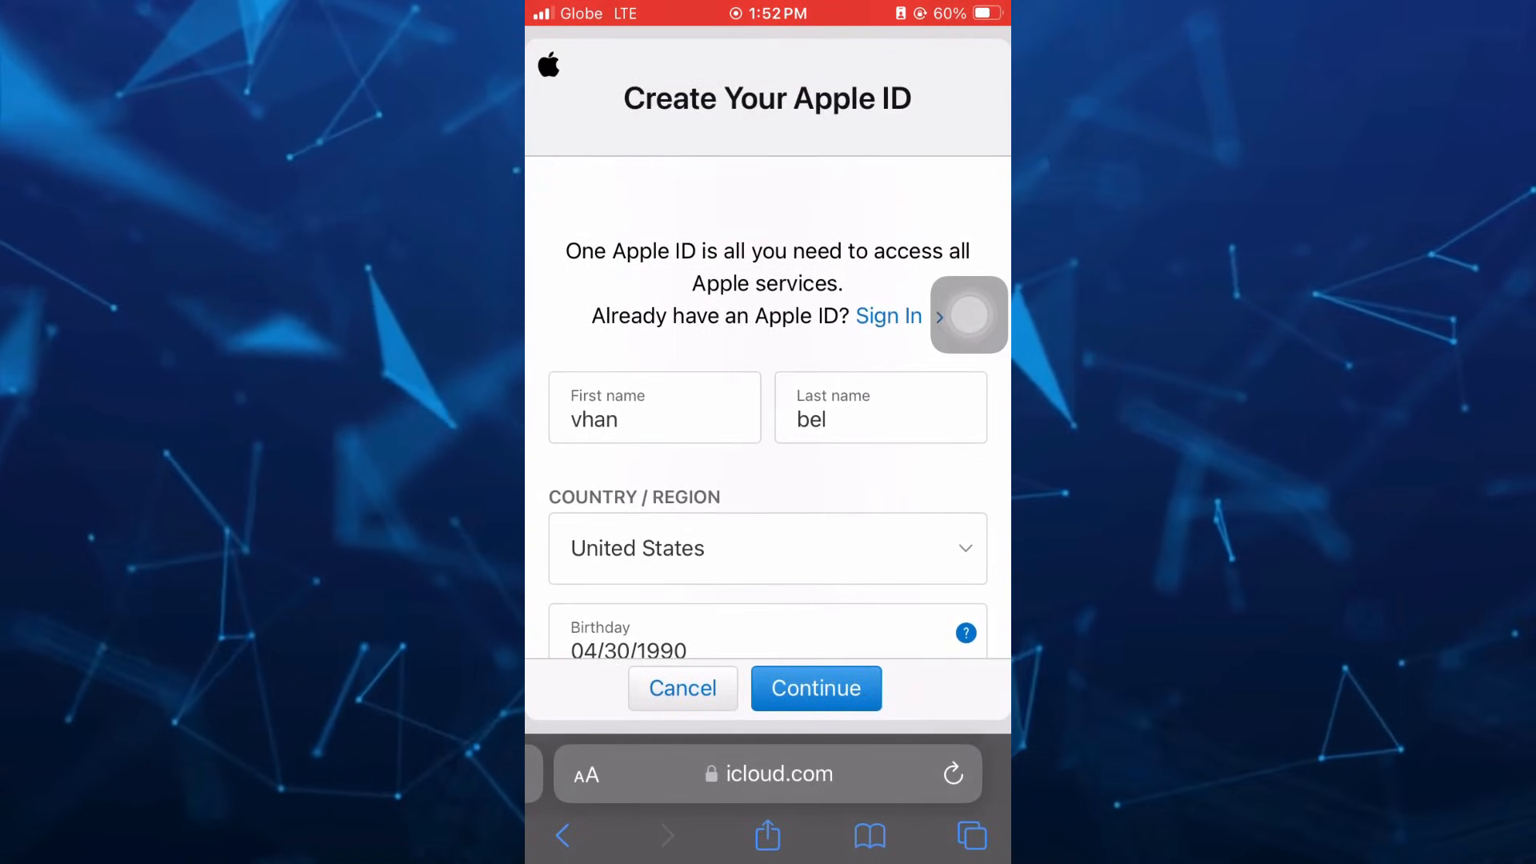